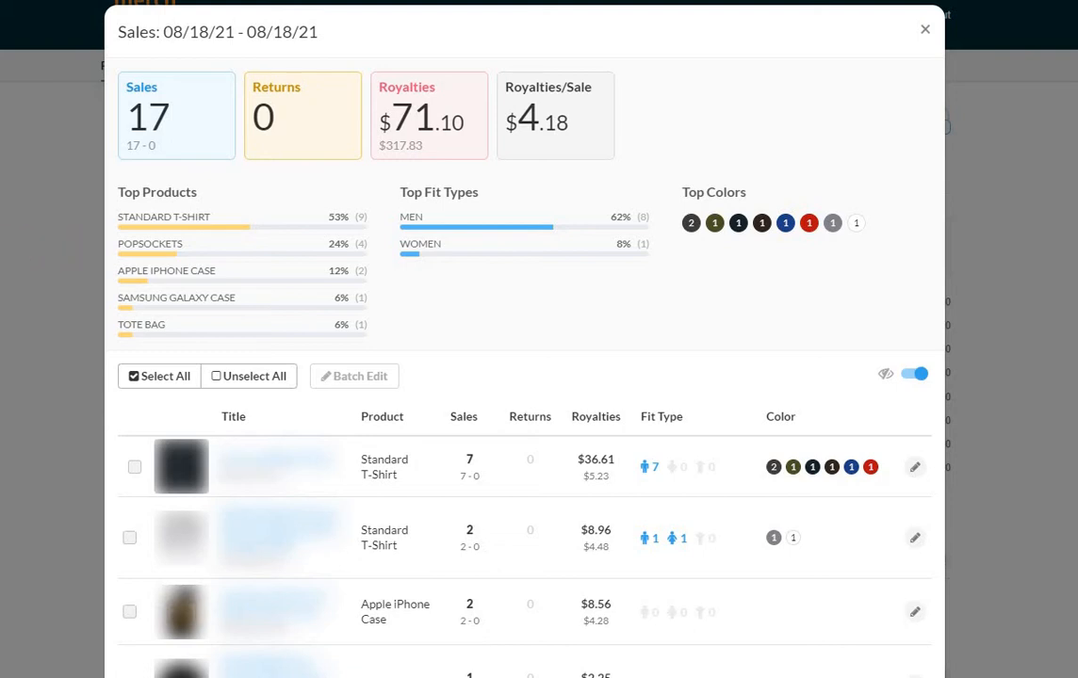
{"action": "mouse_move", "coordinate": [94, 113]}
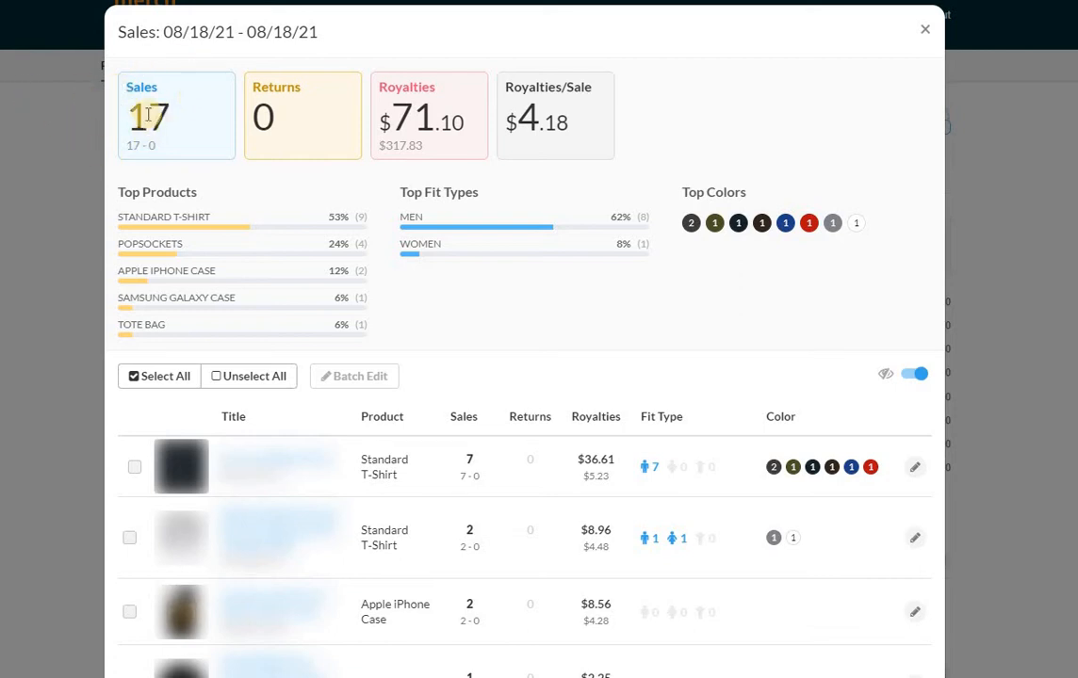
{"action": "mouse_move", "coordinate": [106, 113]}
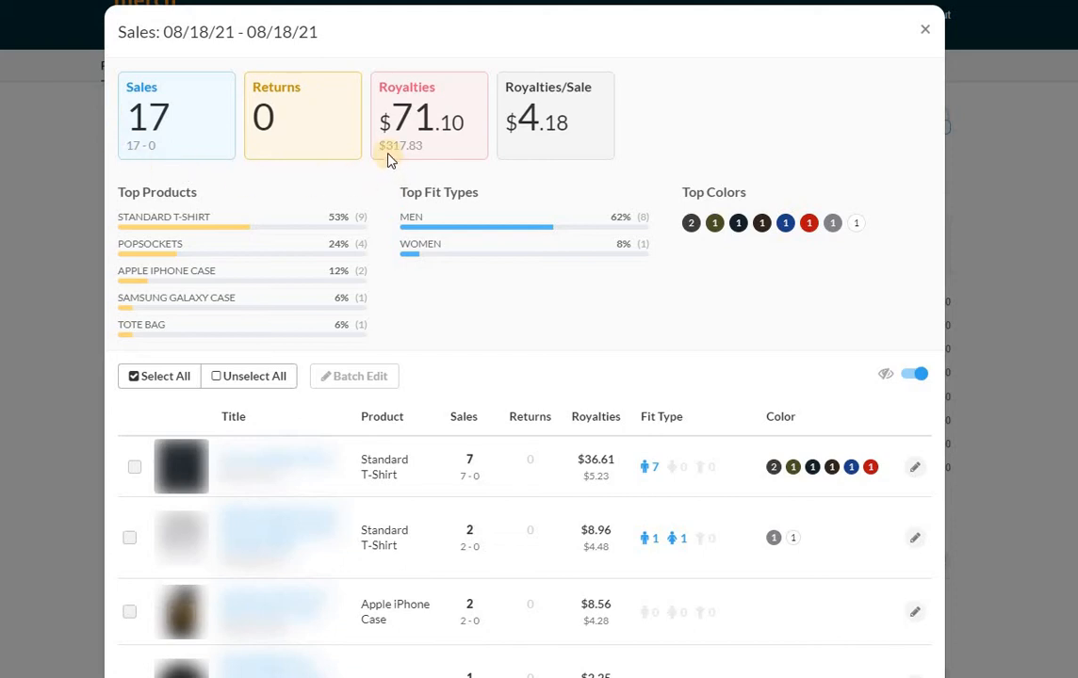
{"action": "mouse_move", "coordinate": [450, 192]}
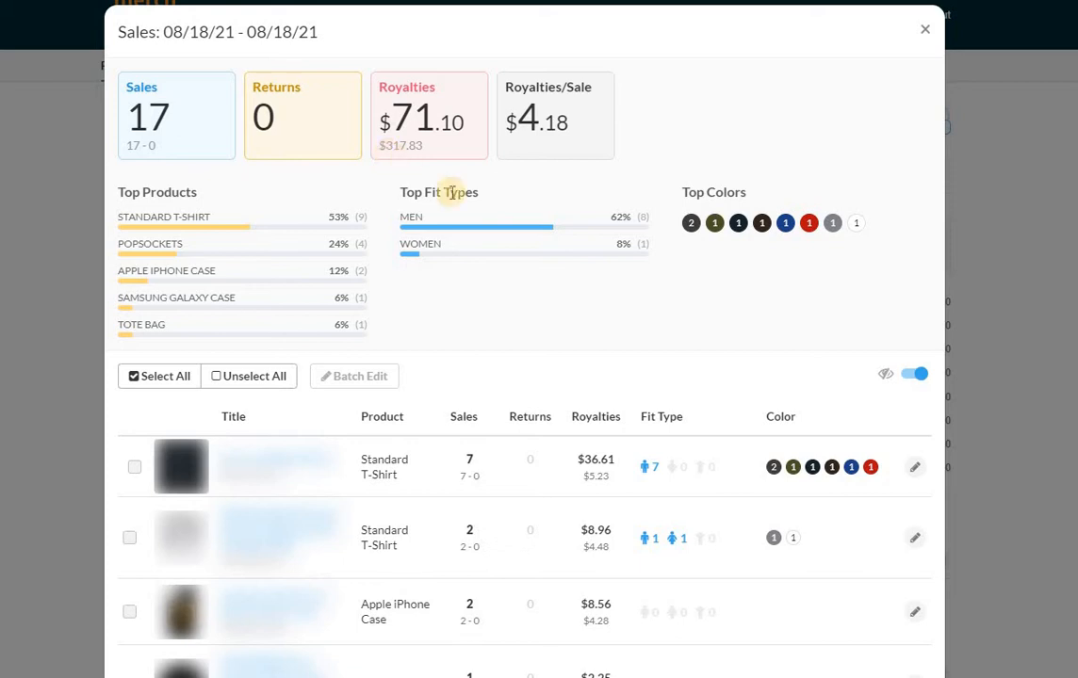
{"action": "mouse_move", "coordinate": [384, 162]}
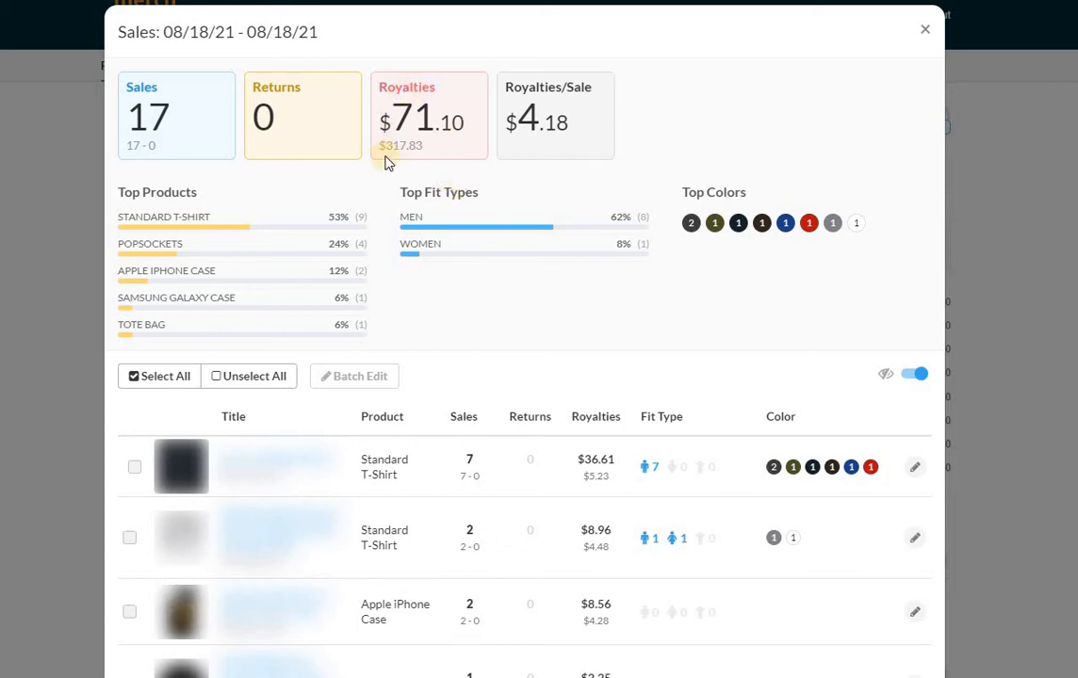
{"action": "mouse_move", "coordinate": [513, 181]}
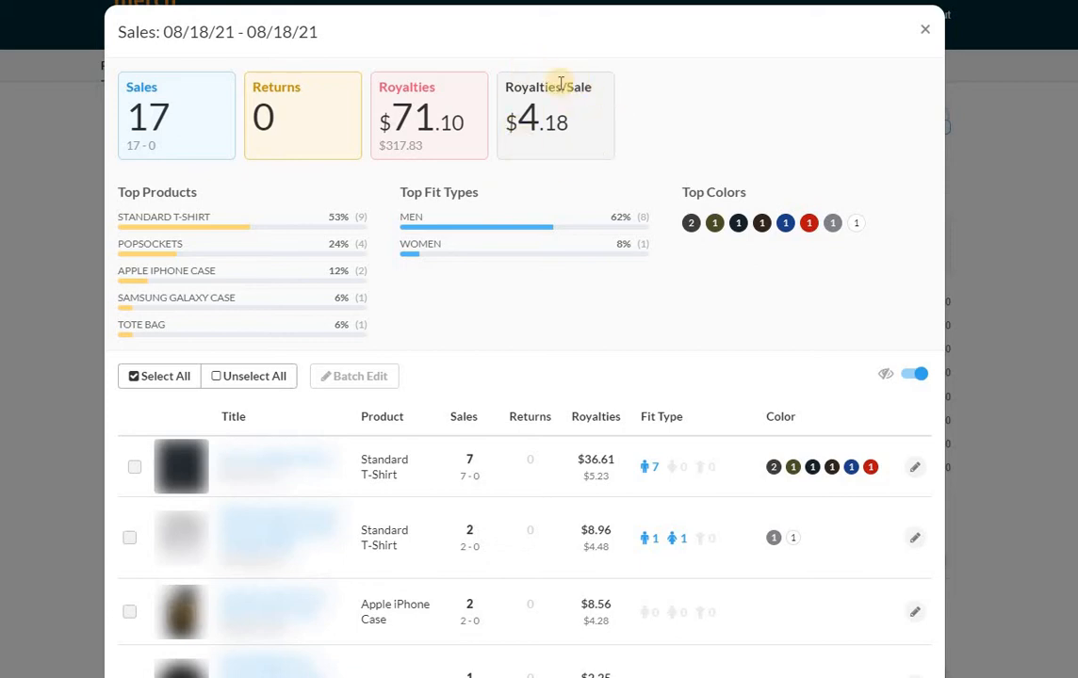
{"action": "mouse_move", "coordinate": [654, 120]}
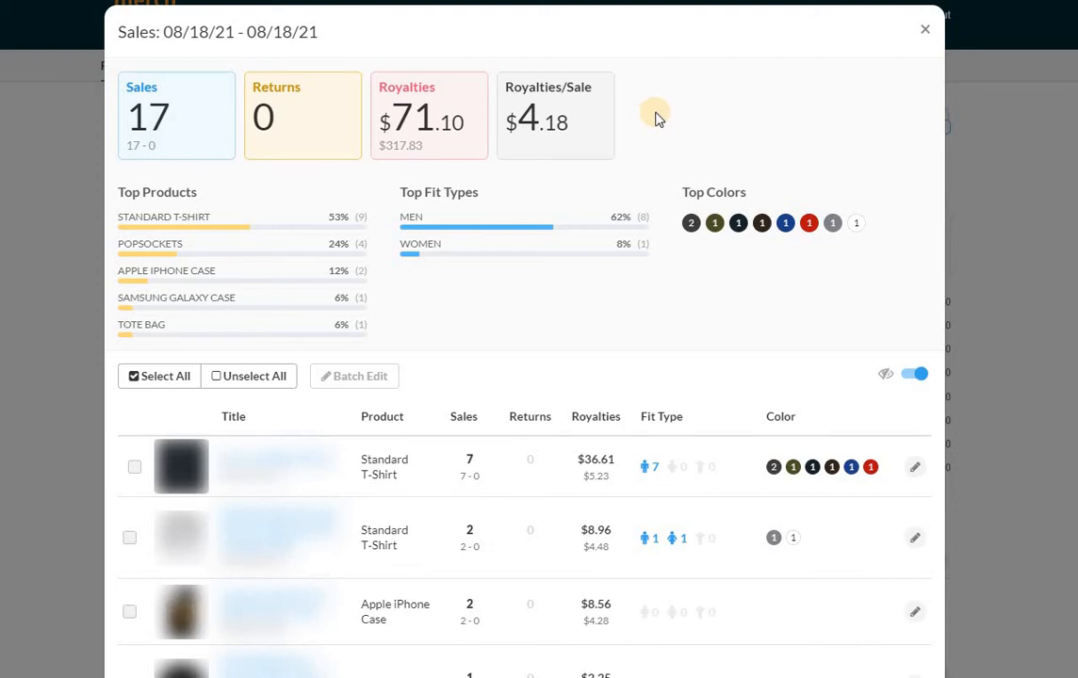
- Close the 08/18/21 single-day sales breakdown to return to the dashboard chart
{"action": "scroll", "scroll_direction": "down", "scroll_amount": 3}
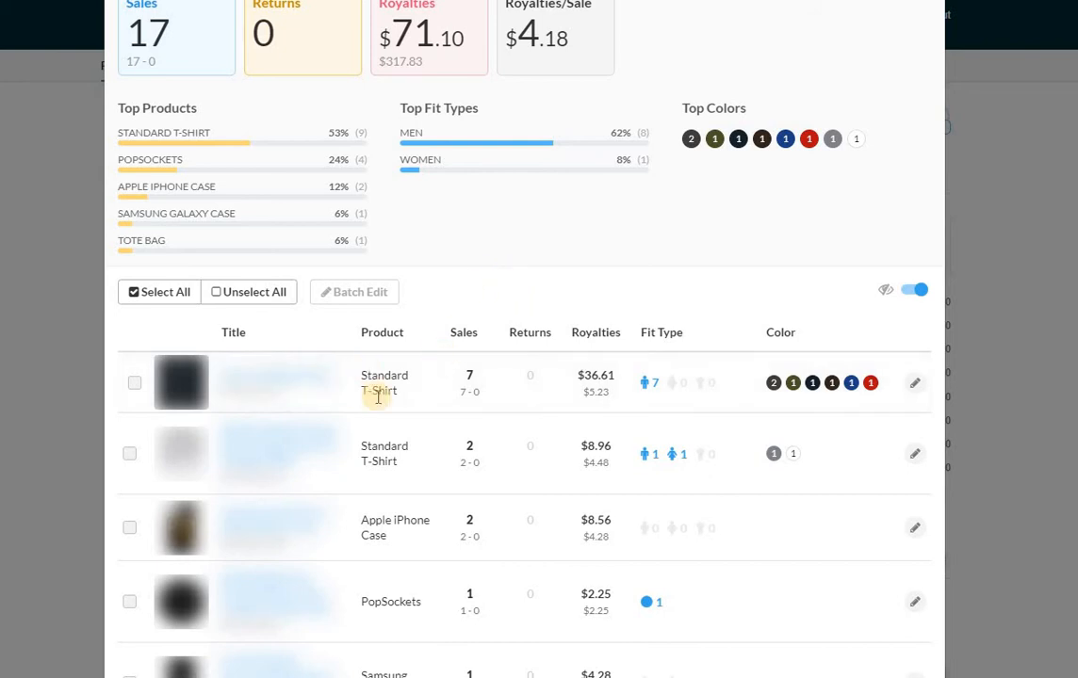
{"action": "mouse_move", "coordinate": [502, 238]}
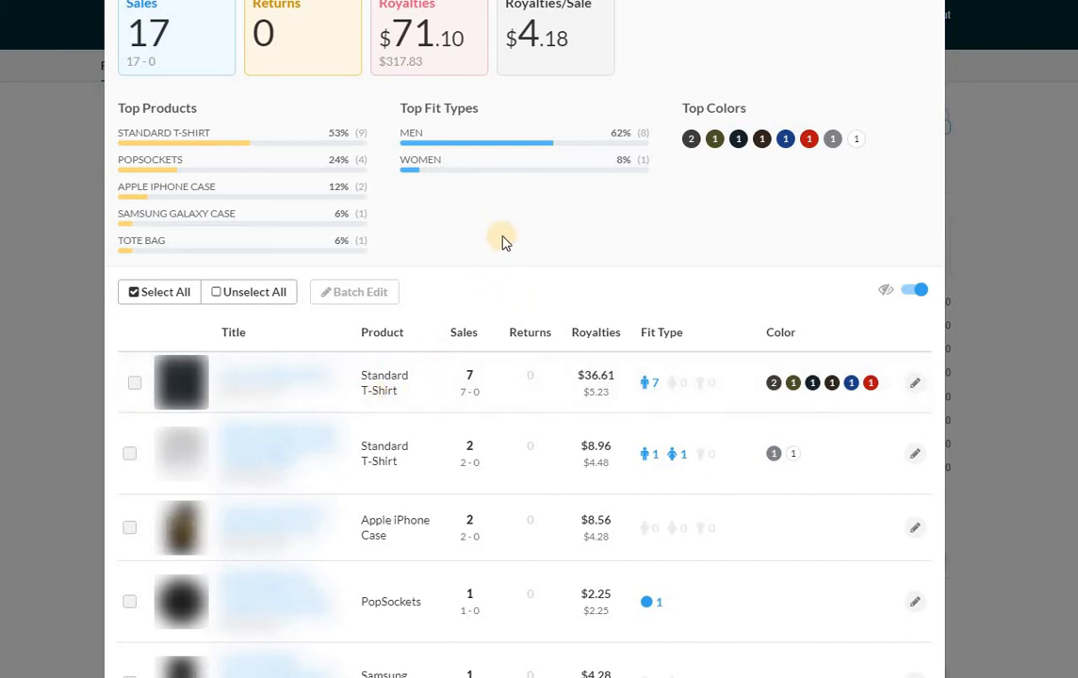
{"action": "mouse_move", "coordinate": [478, 279]}
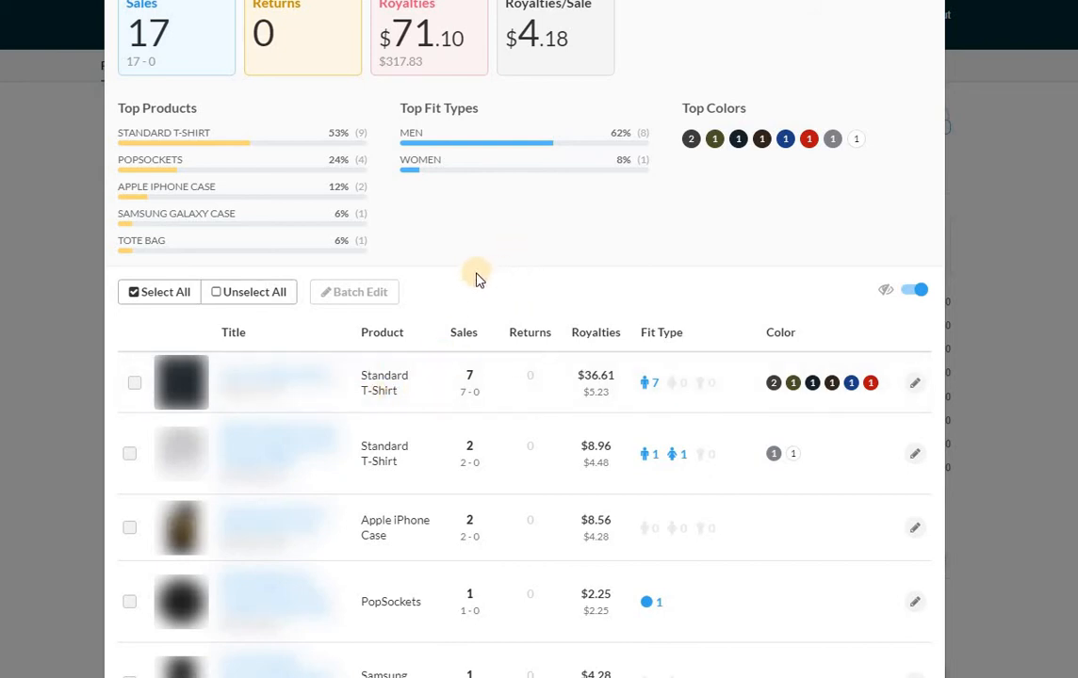
{"action": "mouse_move", "coordinate": [550, 253]}
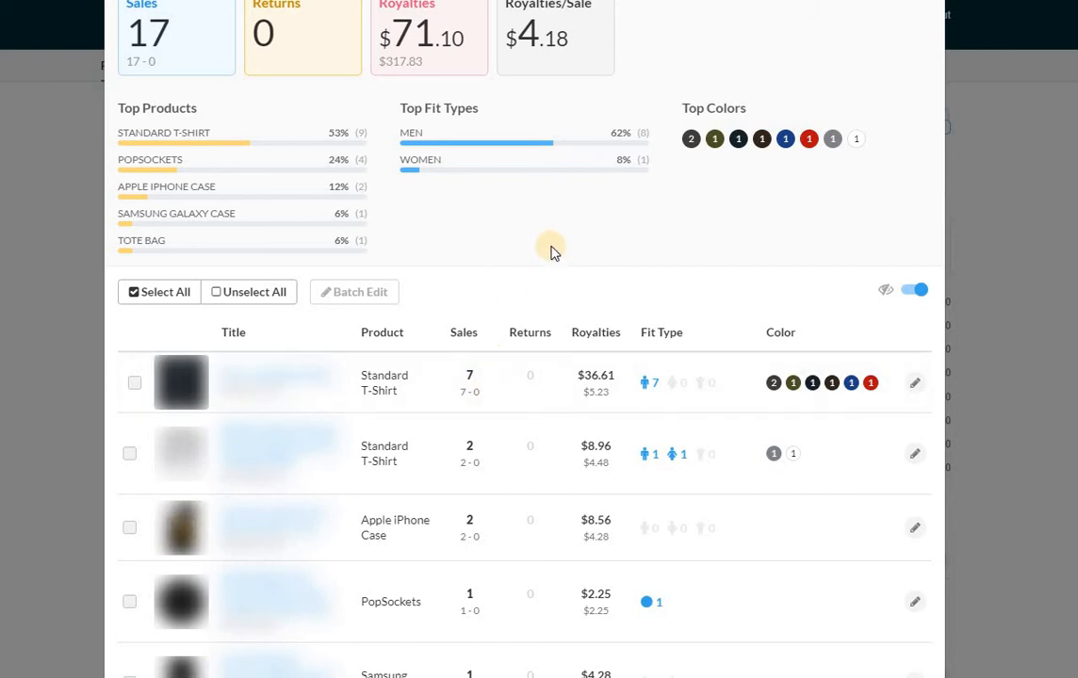
{"action": "mouse_move", "coordinate": [469, 364]}
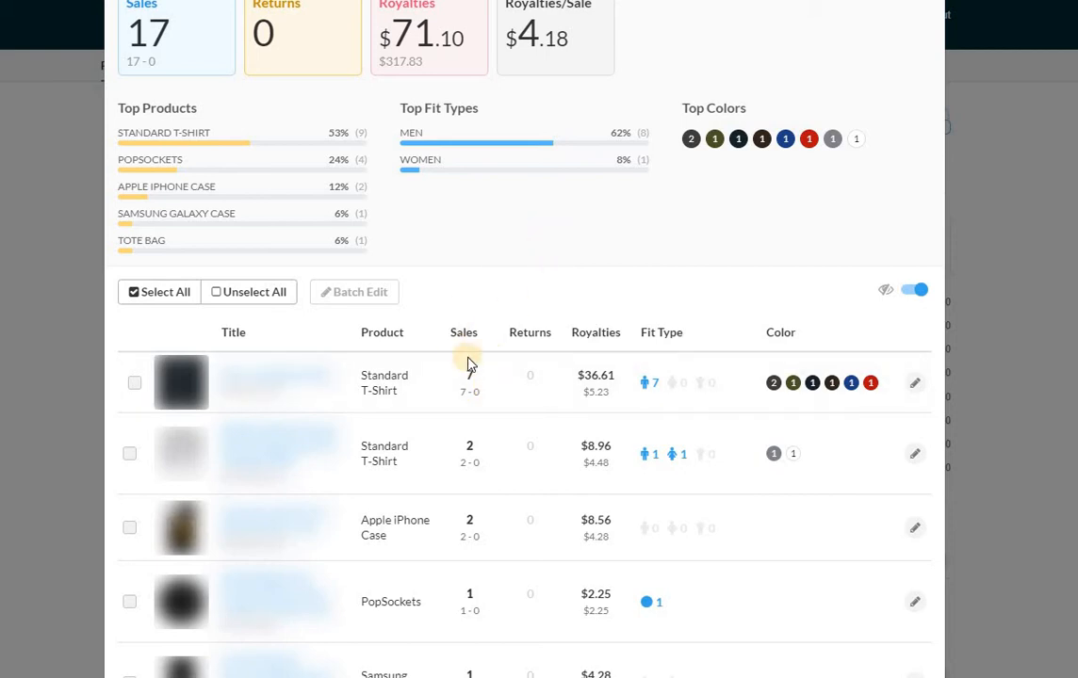
{"action": "mouse_move", "coordinate": [564, 192]}
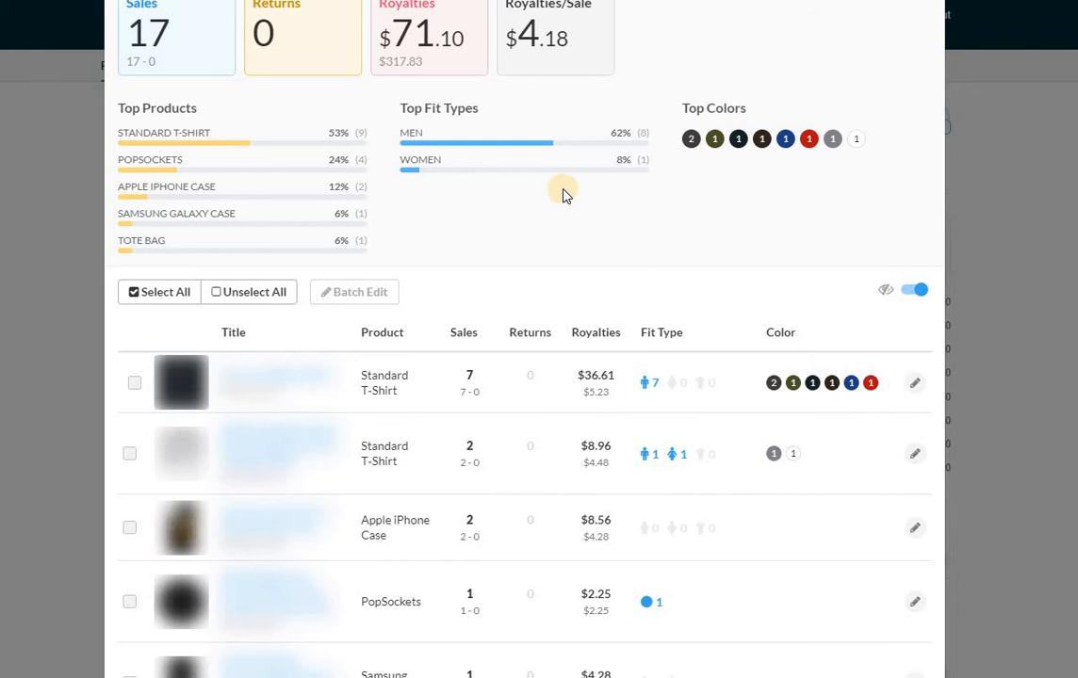
{"action": "mouse_move", "coordinate": [558, 192]}
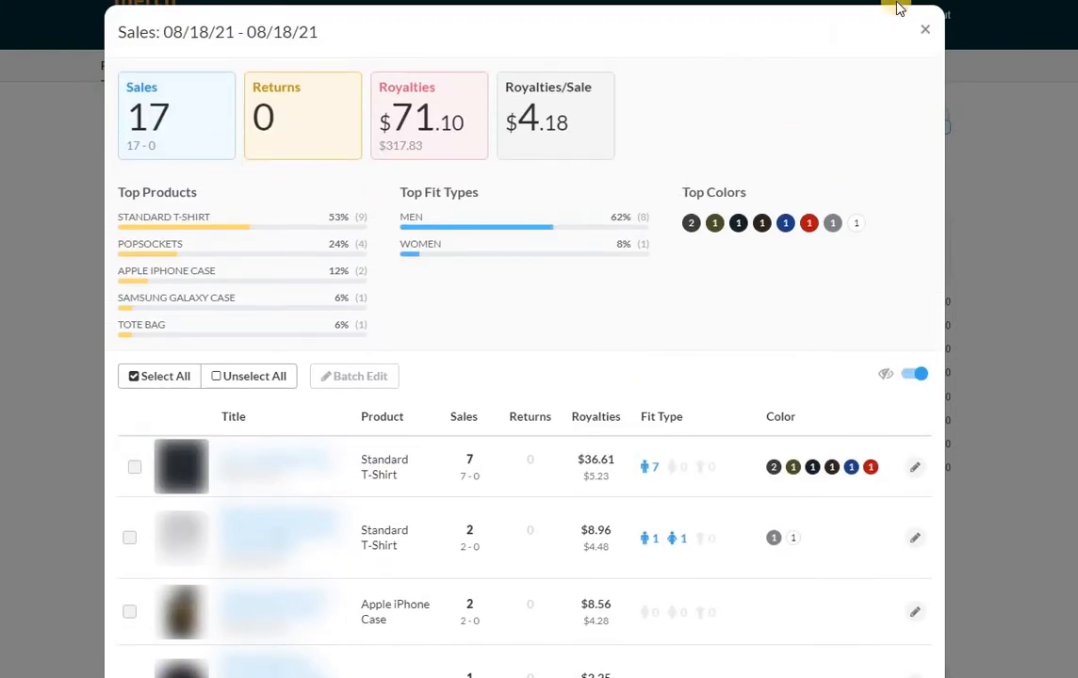
{"action": "left_click", "coordinate": [923, 30]}
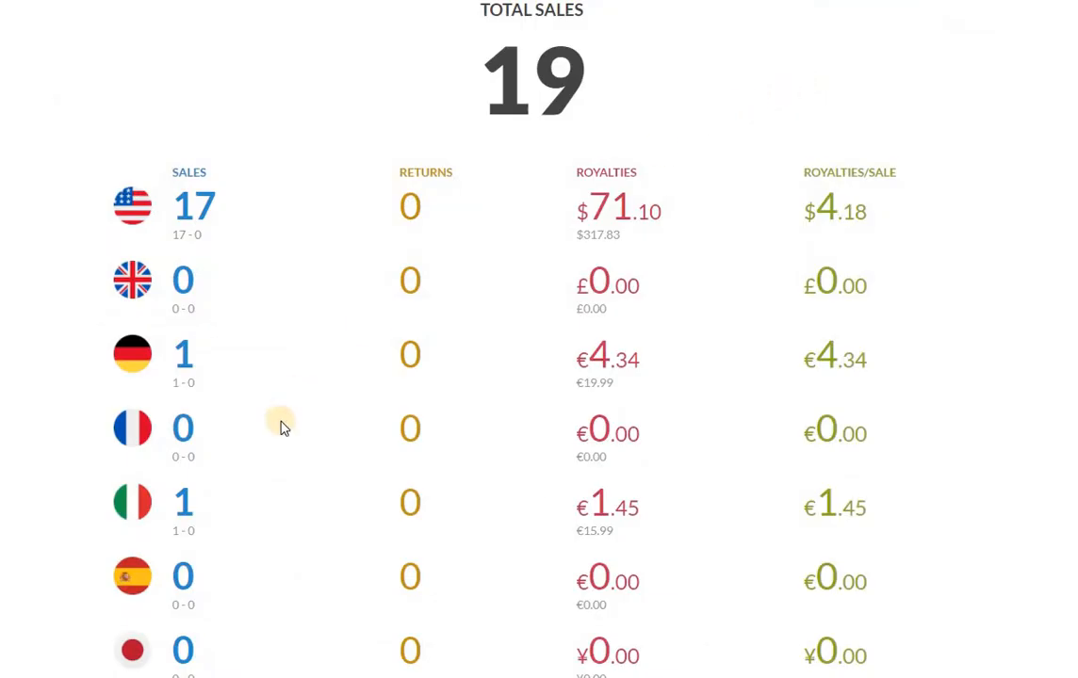
{"action": "mouse_move", "coordinate": [132, 505]}
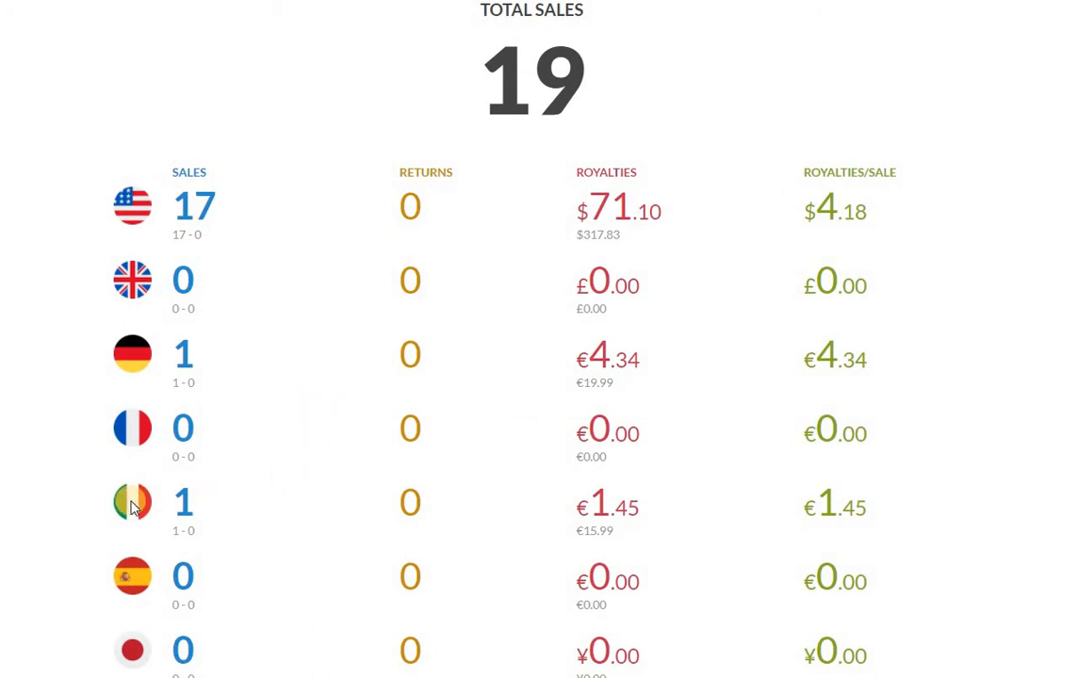
{"action": "mouse_move", "coordinate": [132, 374]}
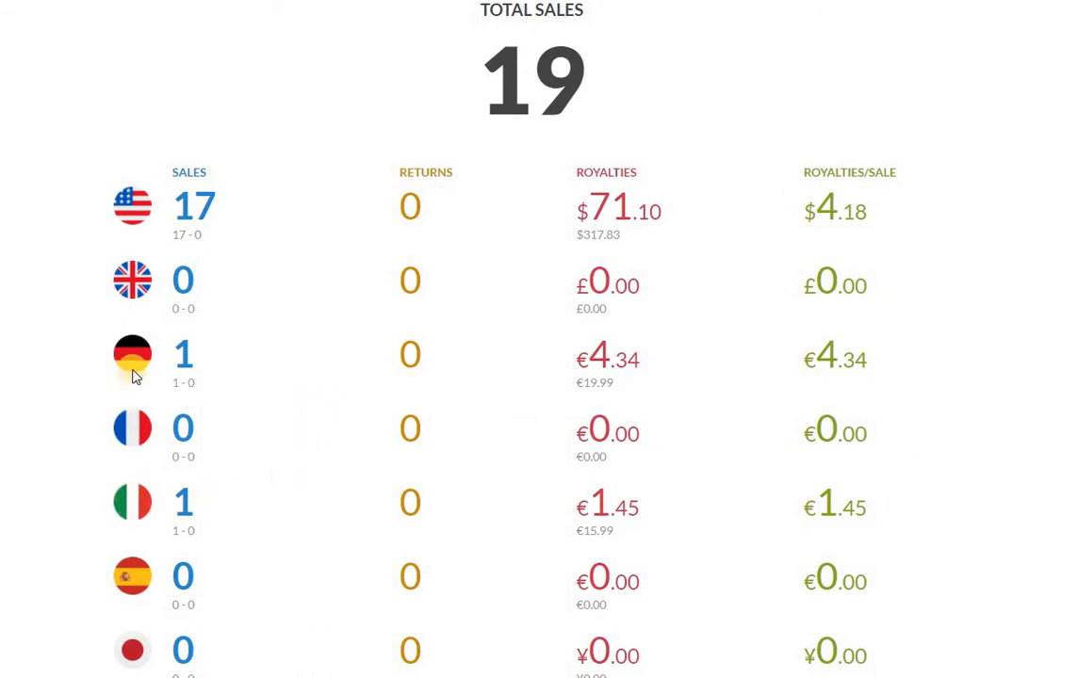
{"action": "mouse_move", "coordinate": [658, 77]}
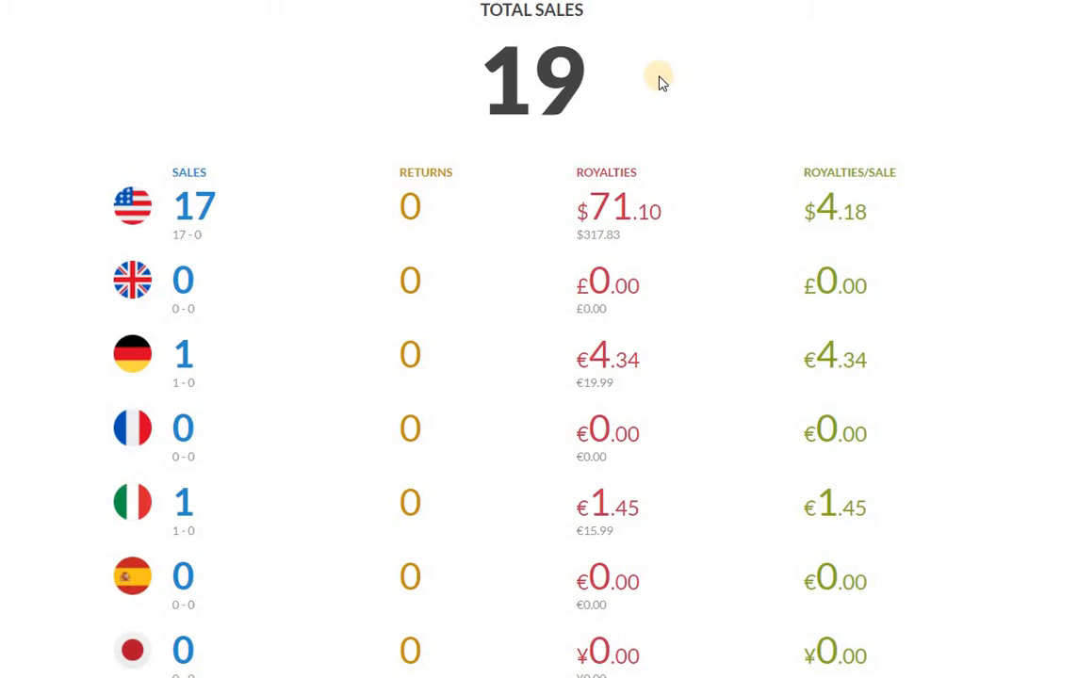
{"action": "mouse_move", "coordinate": [659, 80]}
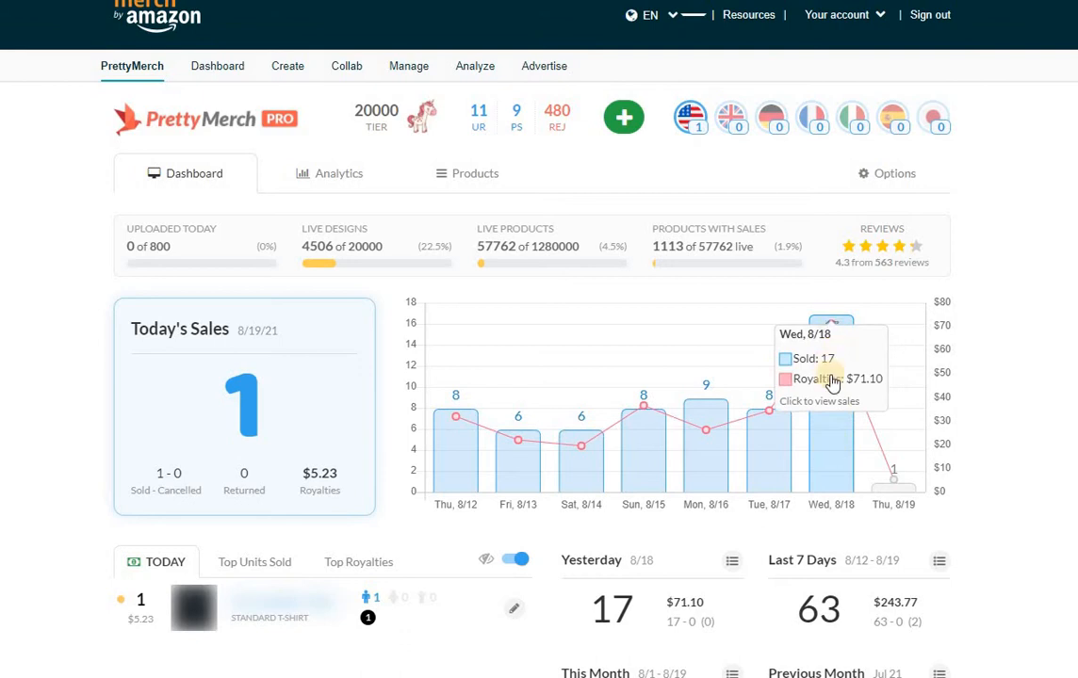
{"action": "mouse_move", "coordinate": [838, 394]}
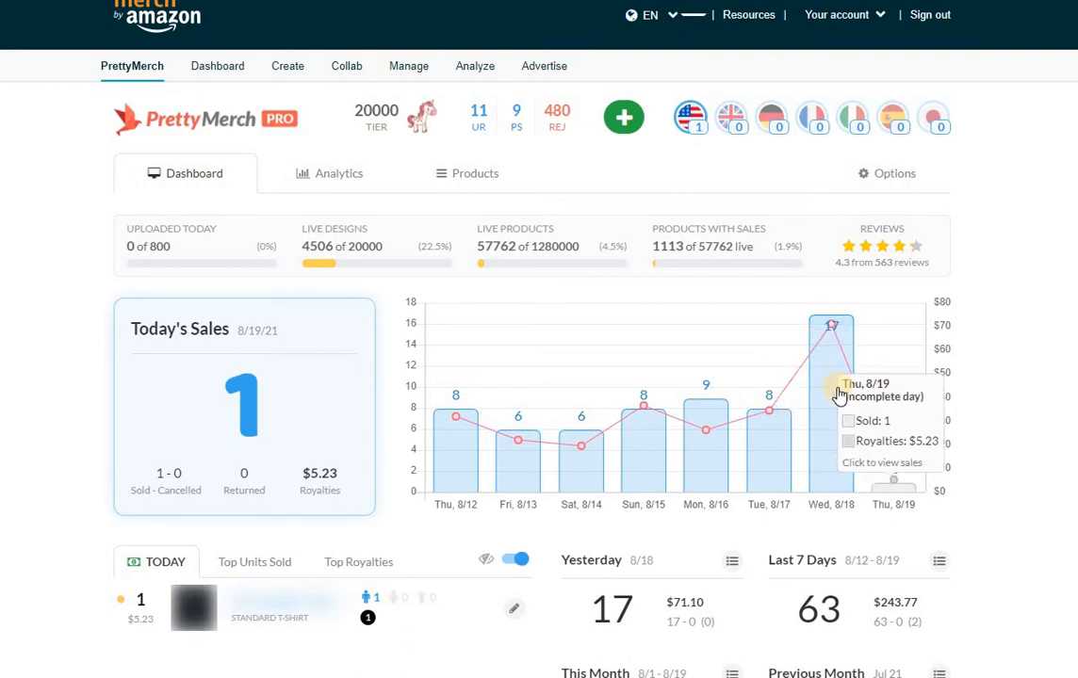
{"action": "mouse_move", "coordinate": [831, 396]}
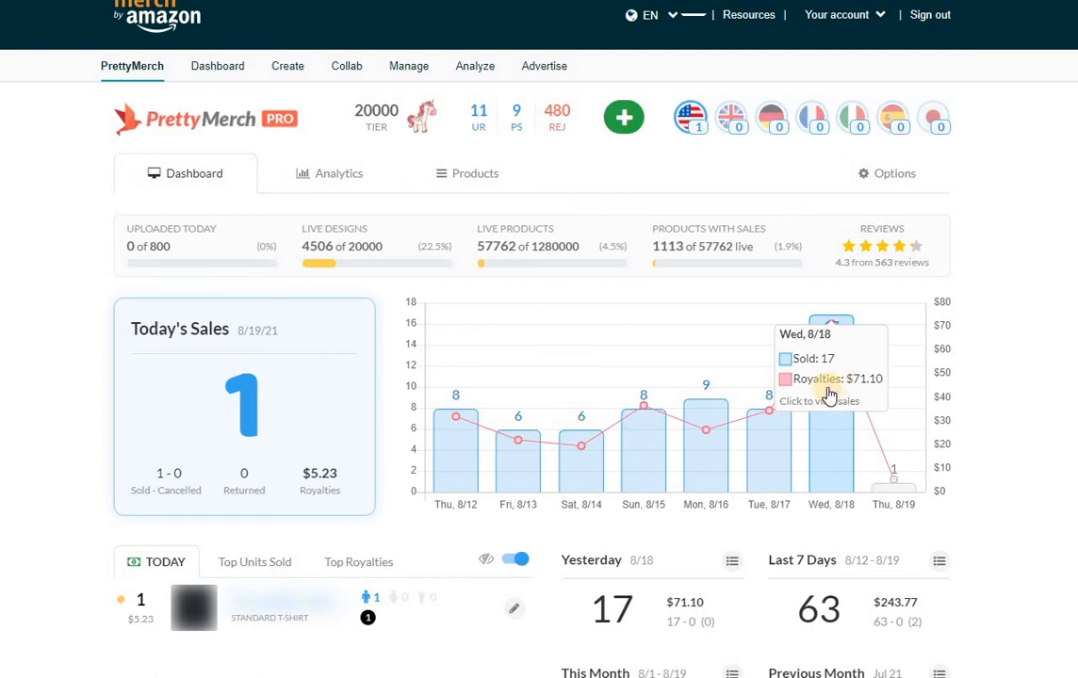
{"action": "mouse_move", "coordinate": [825, 386]}
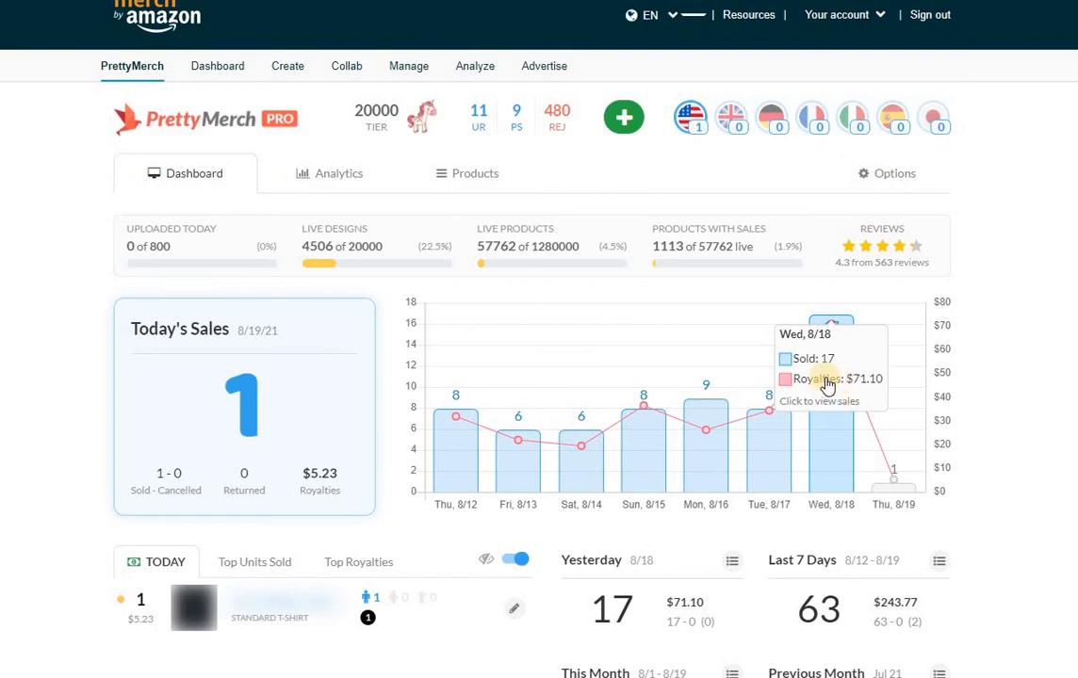
{"action": "mouse_move", "coordinate": [836, 396]}
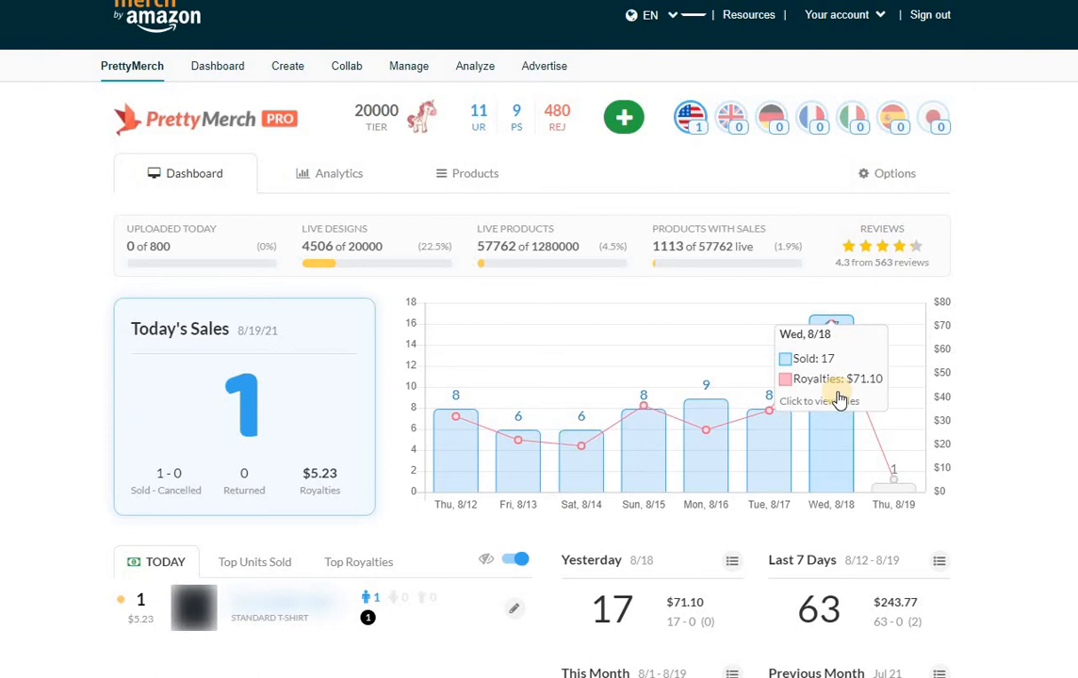
- Scroll down the dashboard to the period totals: 17 yesterday, 63 last 7 days, 134 this month
{"action": "scroll", "scroll_direction": "down", "scroll_amount": 3}
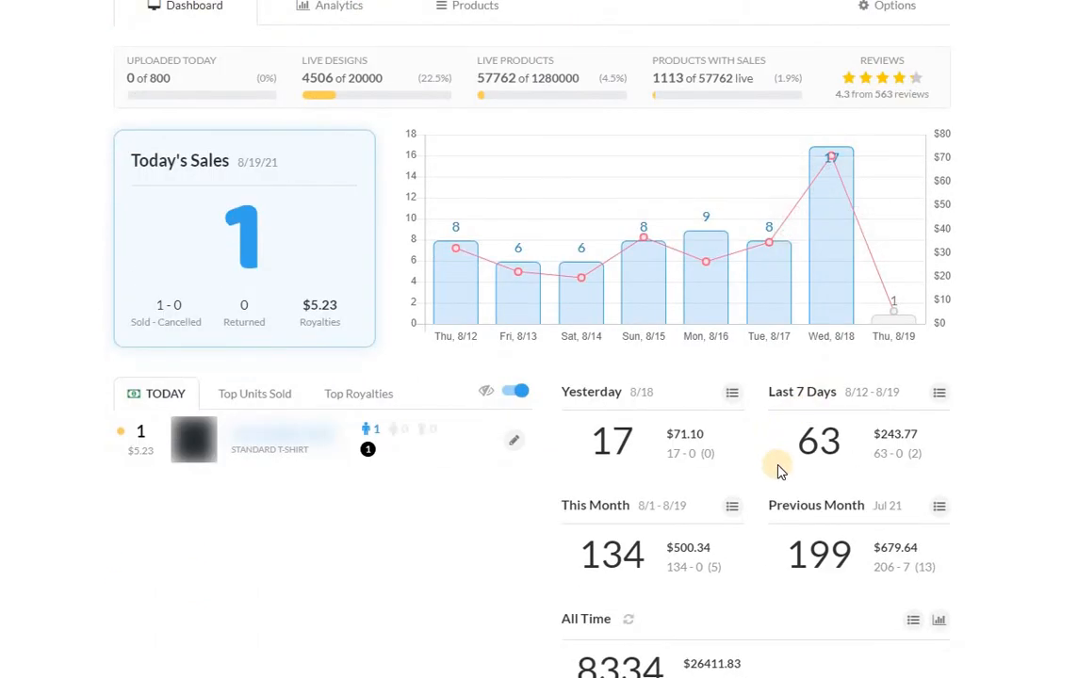
{"action": "scroll", "scroll_direction": "down", "scroll_amount": 3}
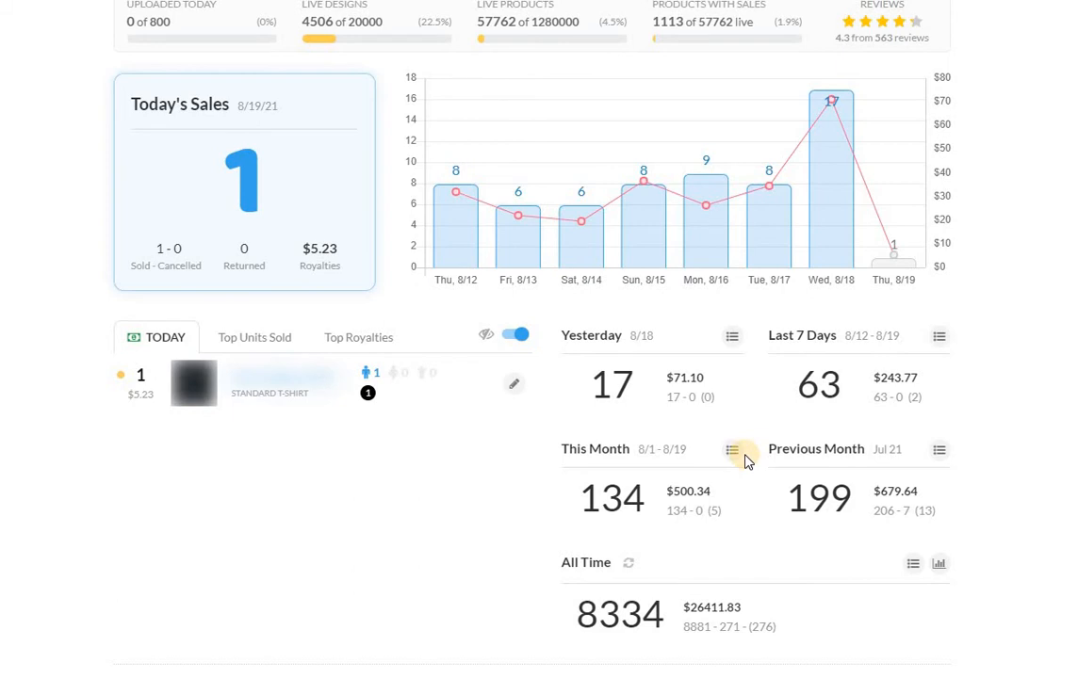
{"action": "mouse_move", "coordinate": [584, 473]}
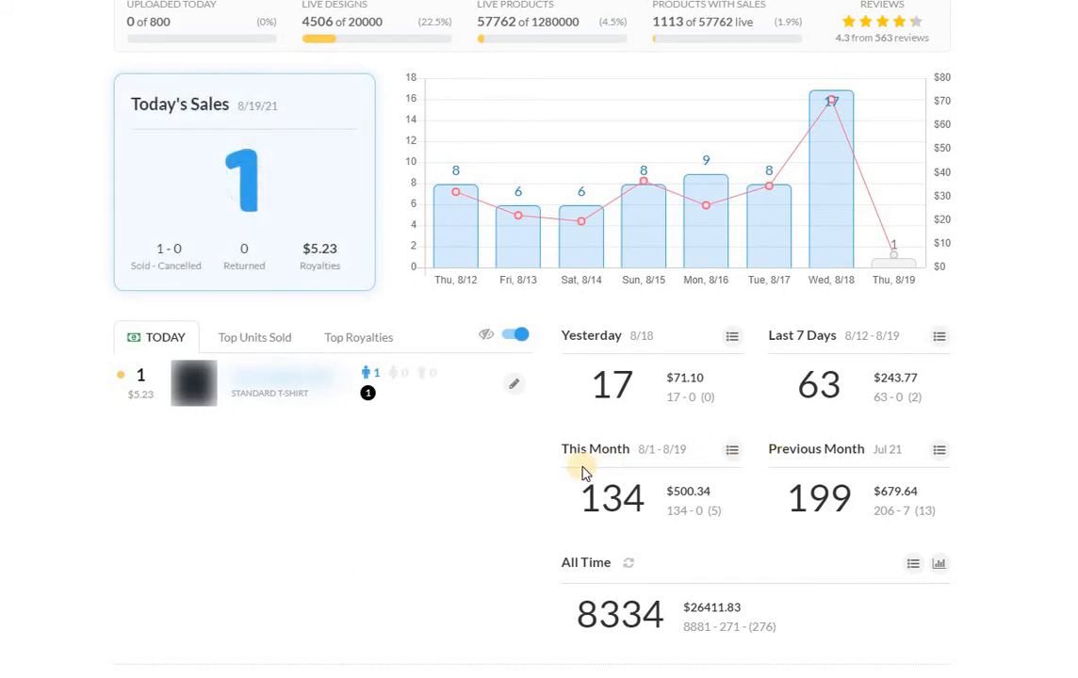
{"action": "mouse_move", "coordinate": [699, 537]}
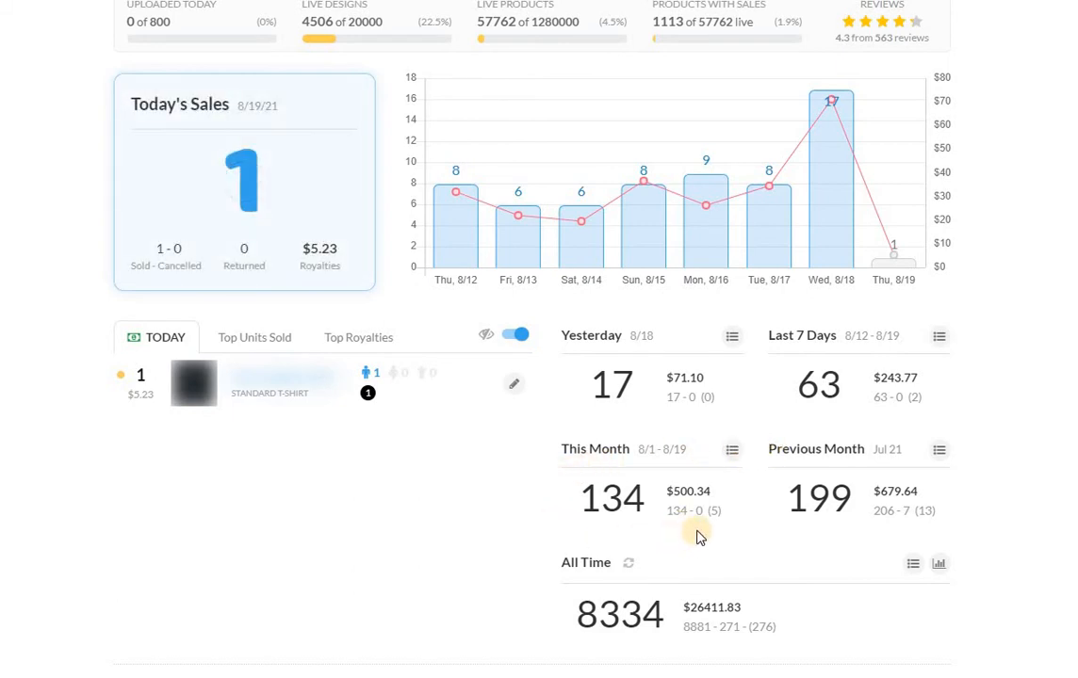
{"action": "mouse_move", "coordinate": [720, 535]}
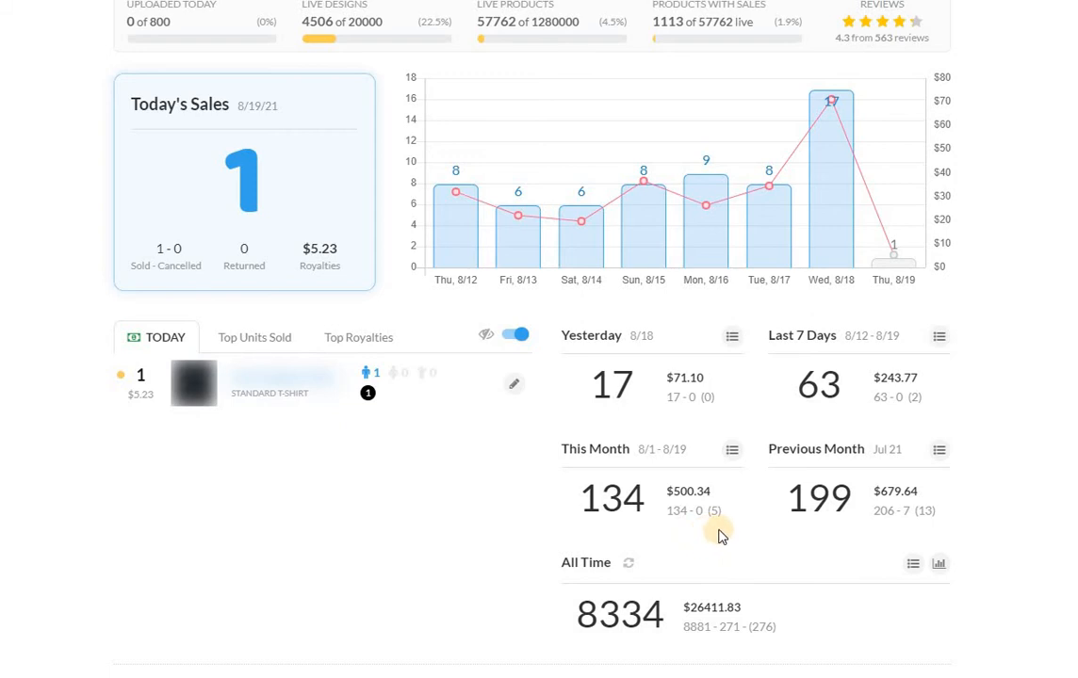
{"action": "mouse_move", "coordinate": [655, 492]}
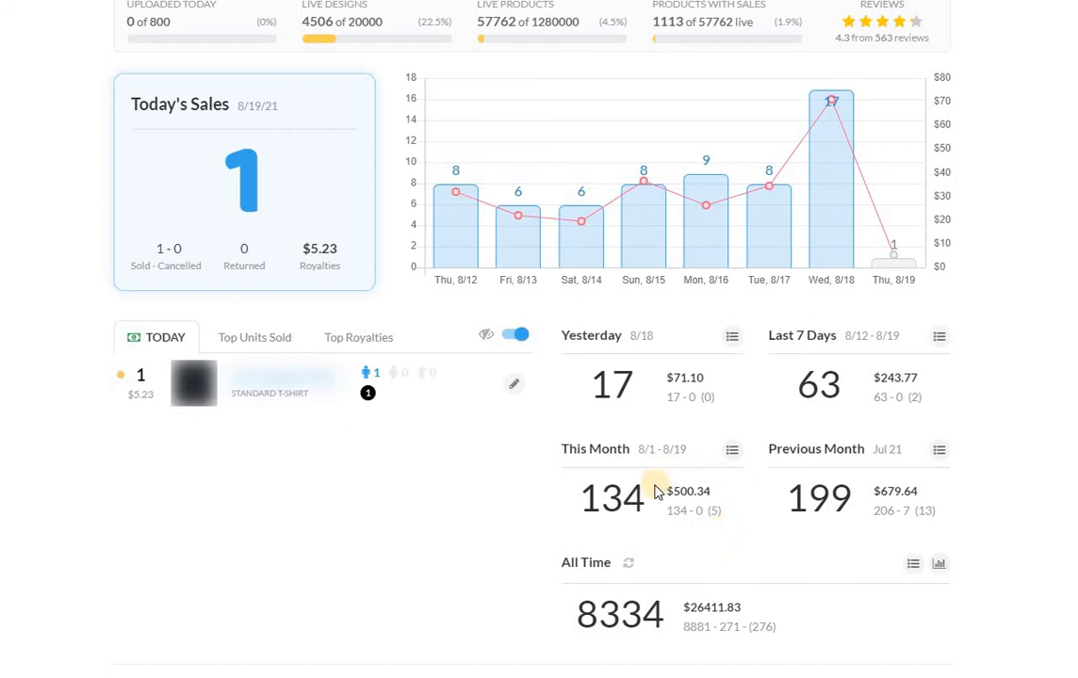
{"action": "mouse_move", "coordinate": [723, 518]}
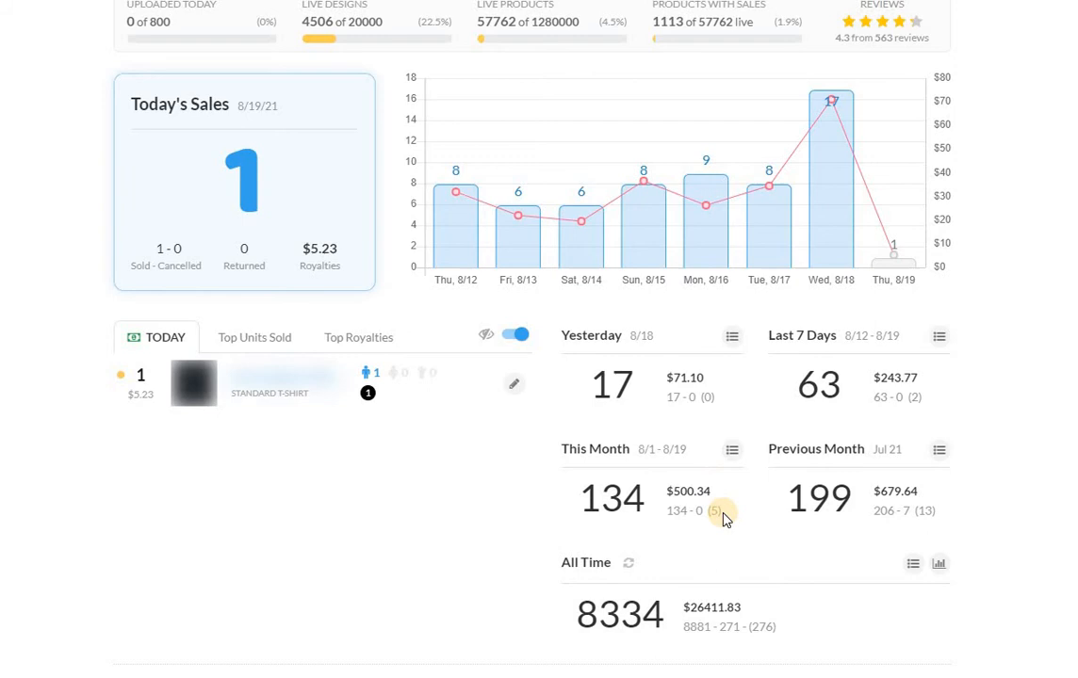
{"action": "mouse_move", "coordinate": [732, 508]}
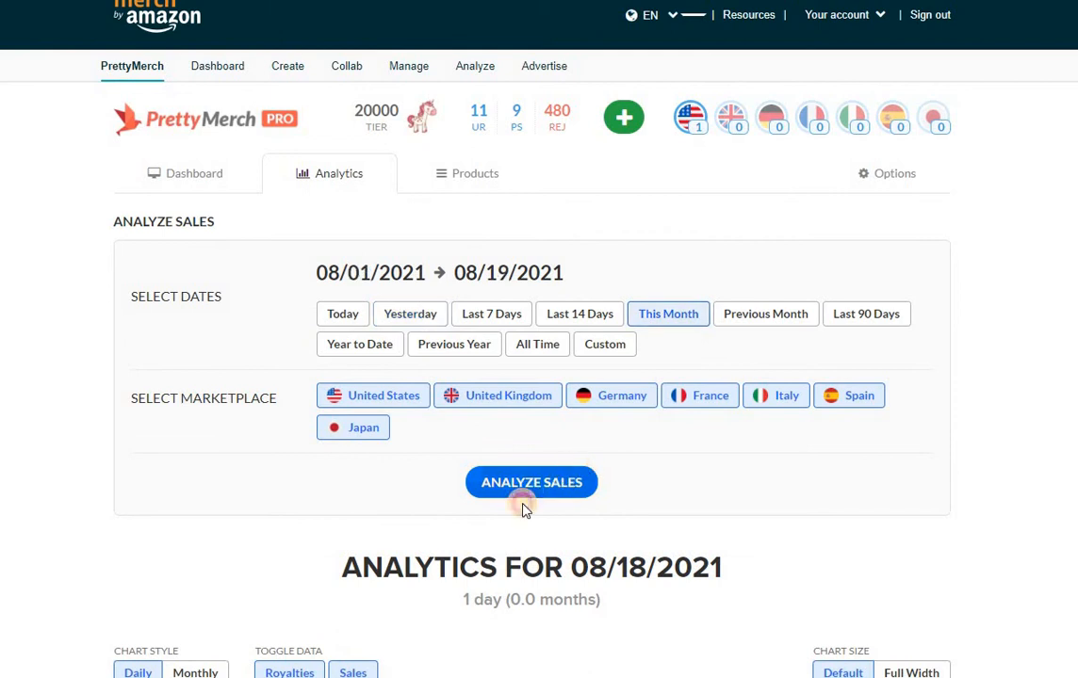
- Run Analyze Sales for August 1–19, 2021 and view the 173-sale per-marketplace table
{"action": "left_click", "coordinate": [531, 482]}
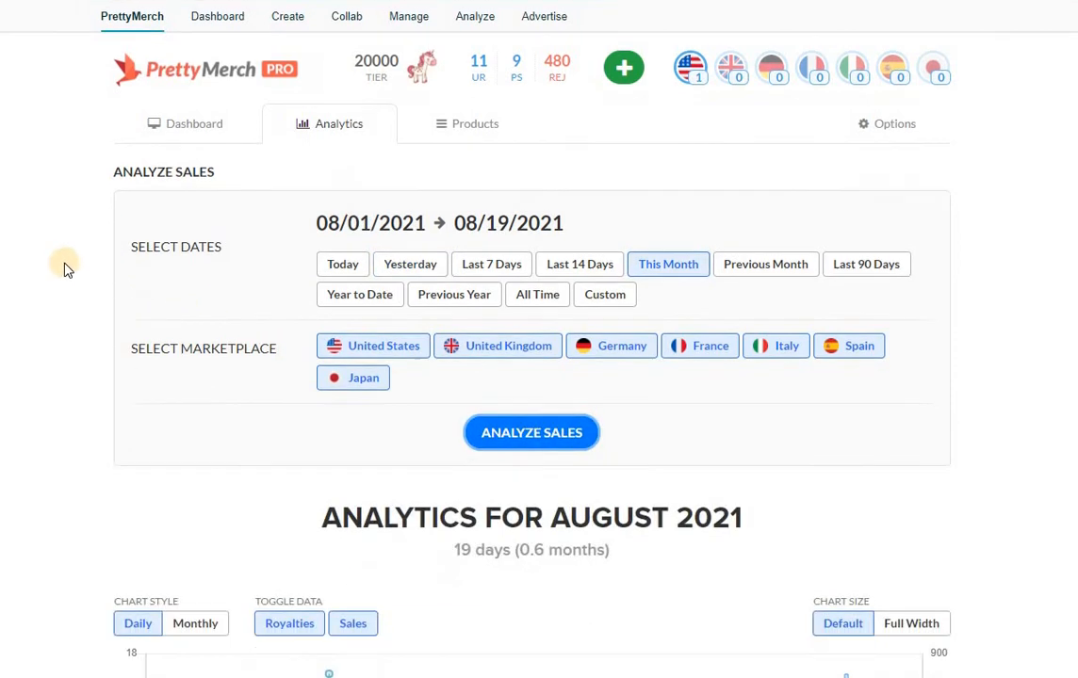
{"action": "scroll", "scroll_direction": "down", "scroll_amount": 3}
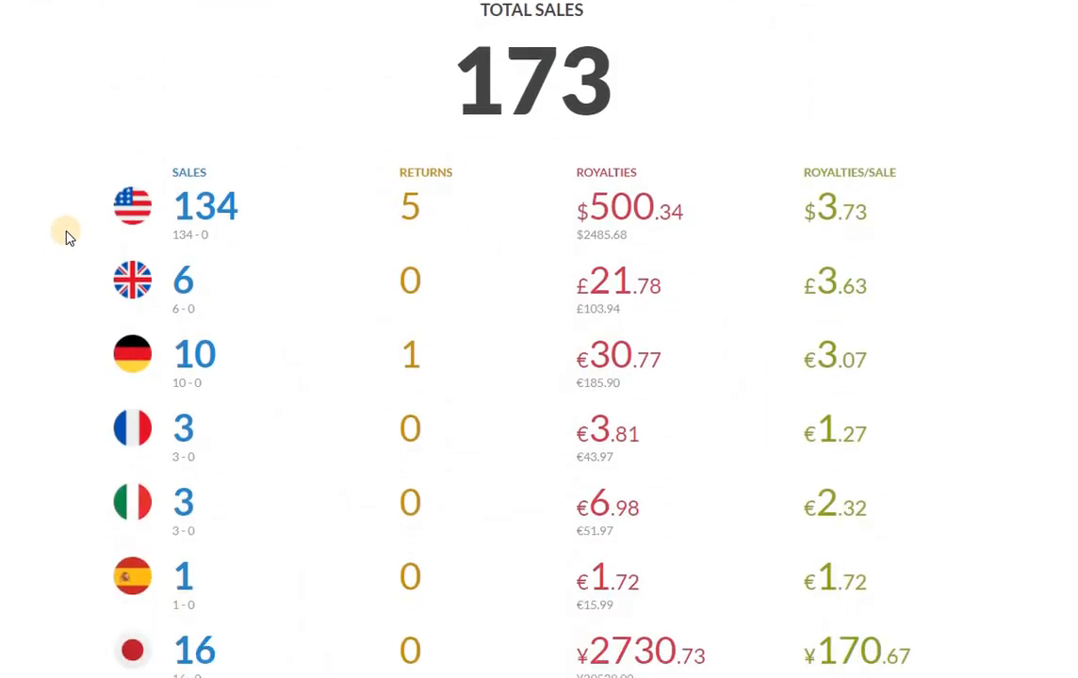
{"action": "mouse_move", "coordinate": [64, 225]}
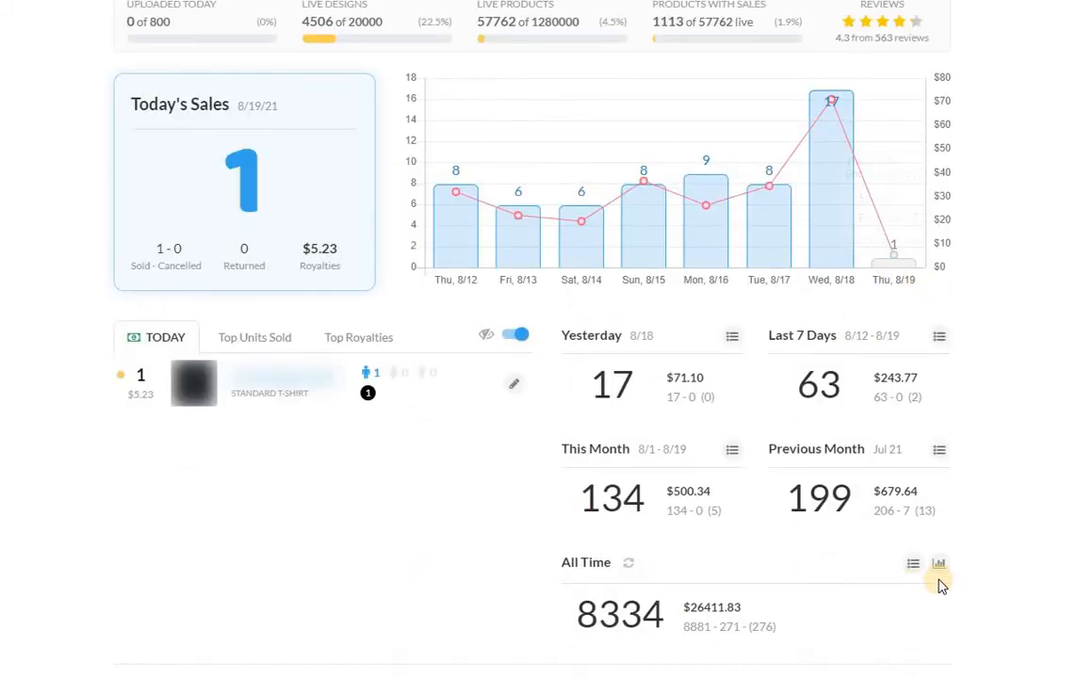
- Show the Sales: All Time chart with 8611 sales, 276 returns and $26,417.06 royalties
{"action": "left_click", "coordinate": [939, 563]}
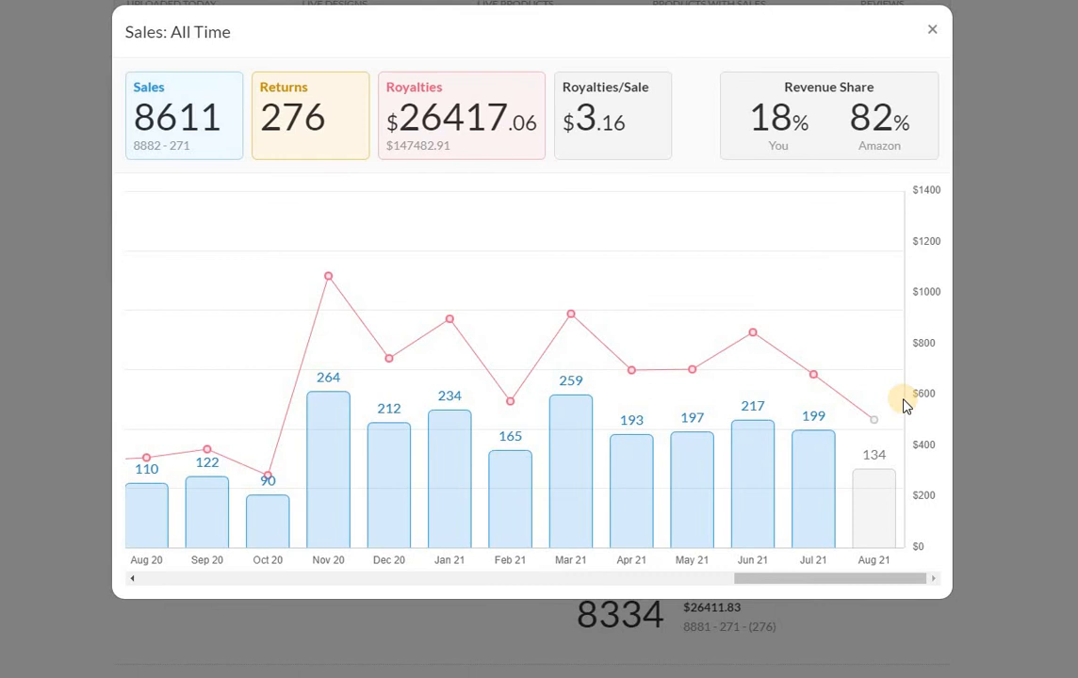
{"action": "mouse_move", "coordinate": [874, 433]}
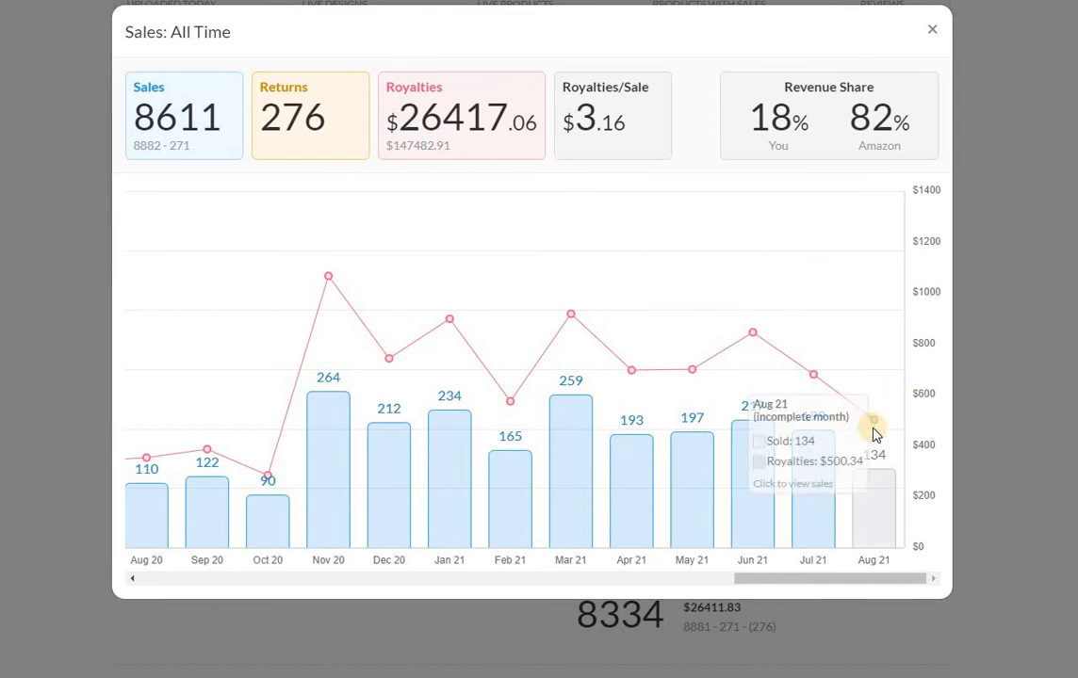
{"action": "mouse_move", "coordinate": [847, 317]}
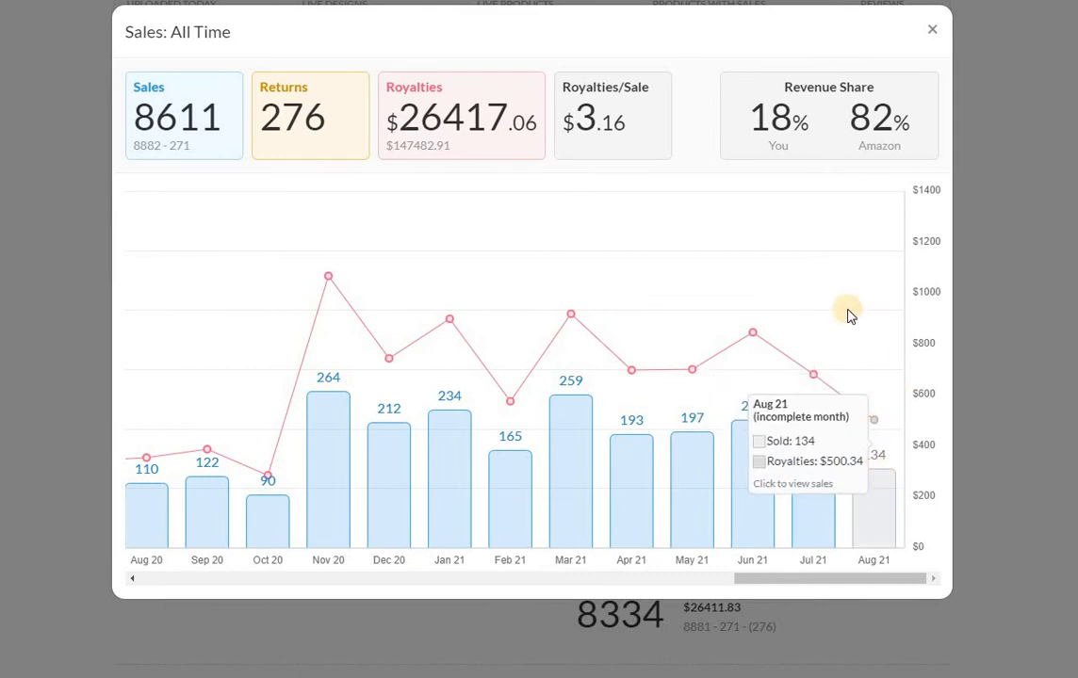
{"action": "mouse_move", "coordinate": [561, 328]}
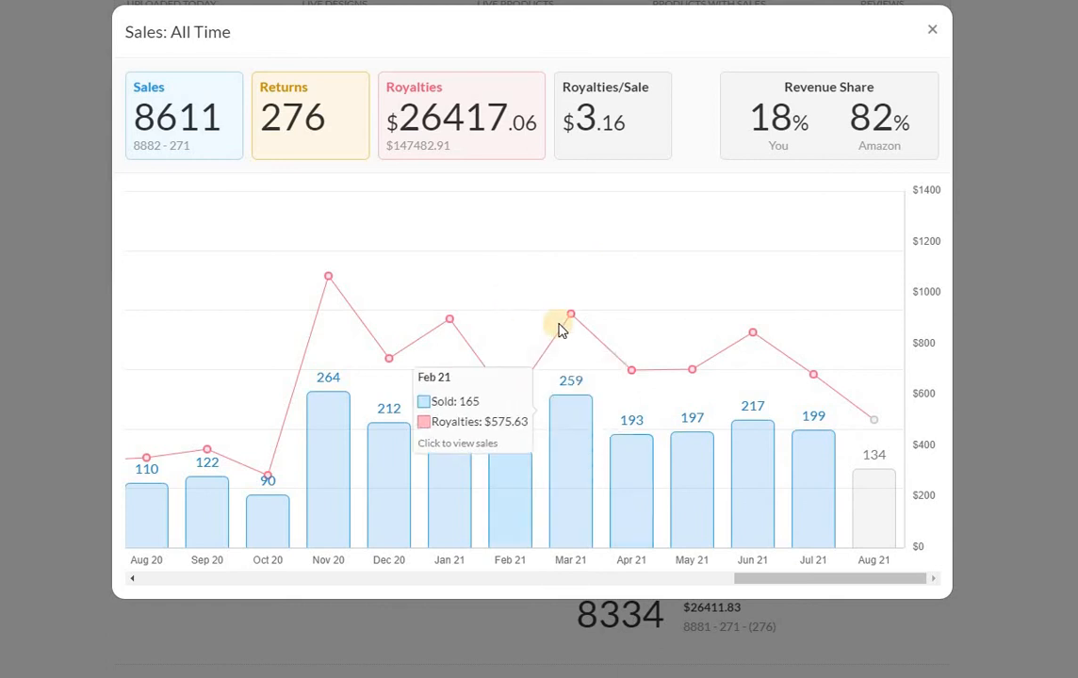
{"action": "mouse_move", "coordinate": [624, 458]}
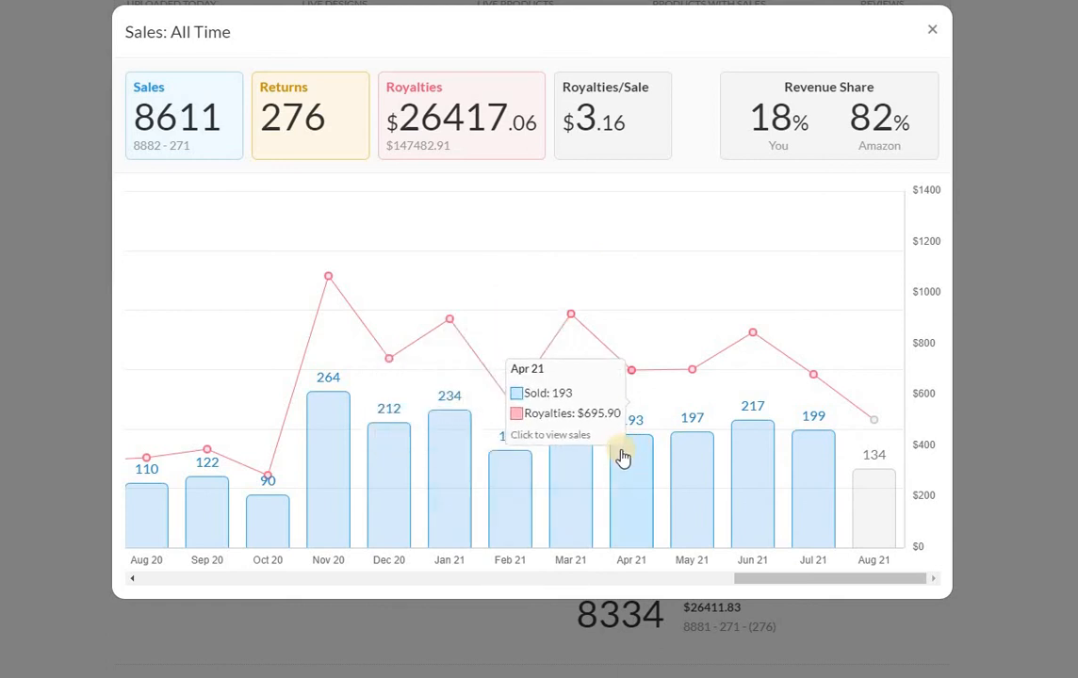
{"action": "mouse_move", "coordinate": [816, 490]}
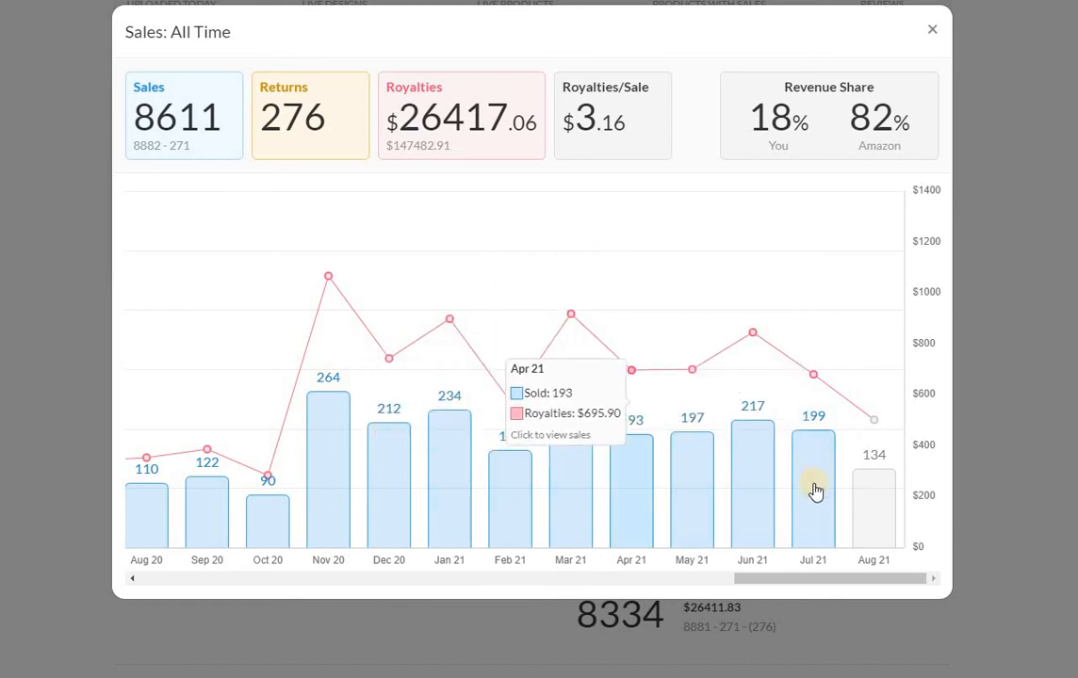
{"action": "mouse_move", "coordinate": [752, 471]}
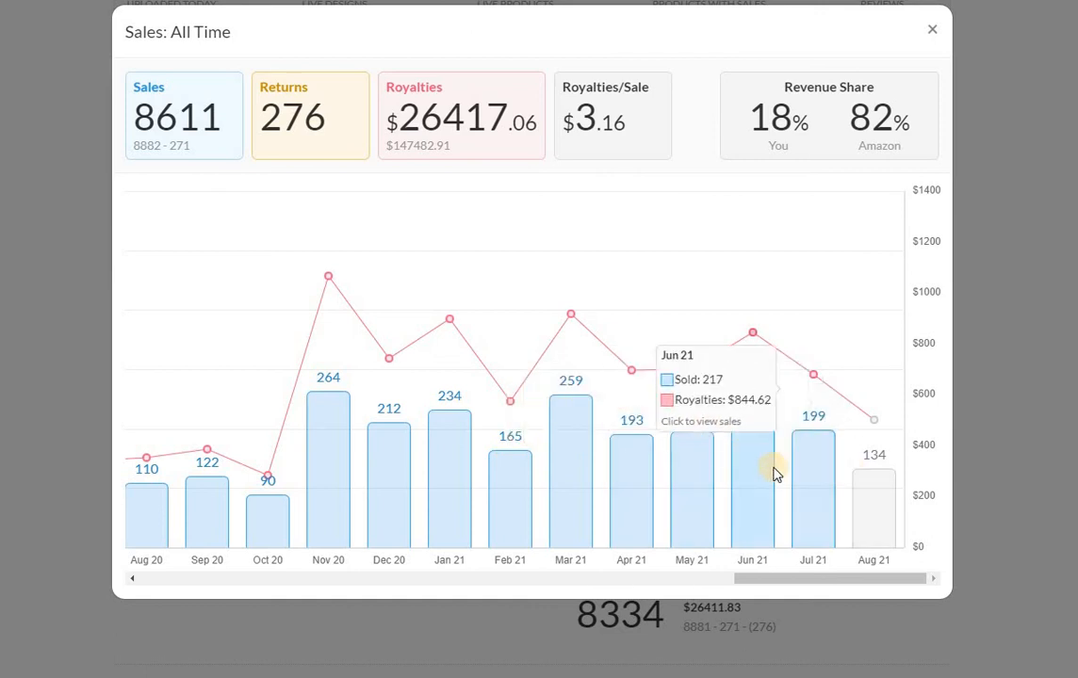
{"action": "mouse_move", "coordinate": [315, 245]}
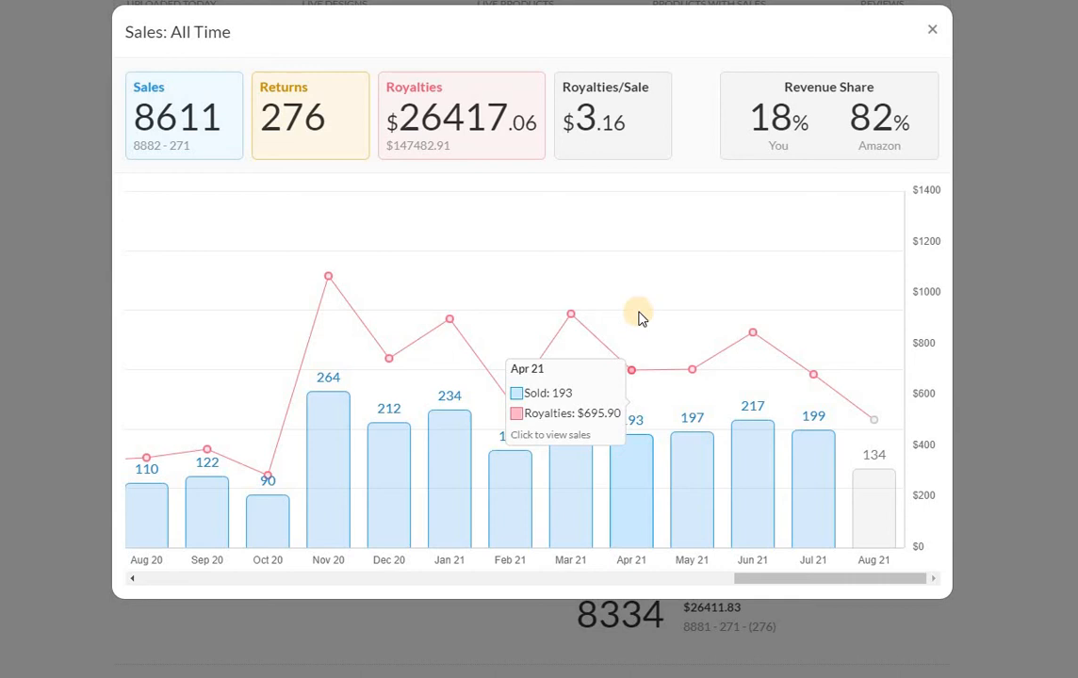
{"action": "mouse_move", "coordinate": [637, 308]}
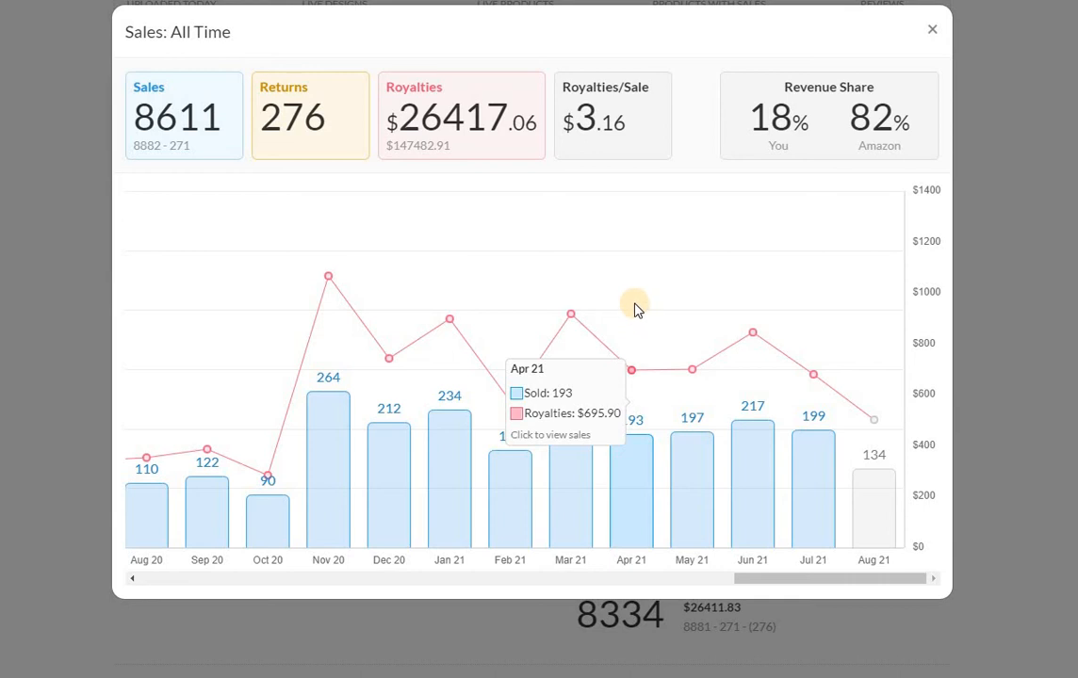
{"action": "mouse_move", "coordinate": [648, 335]}
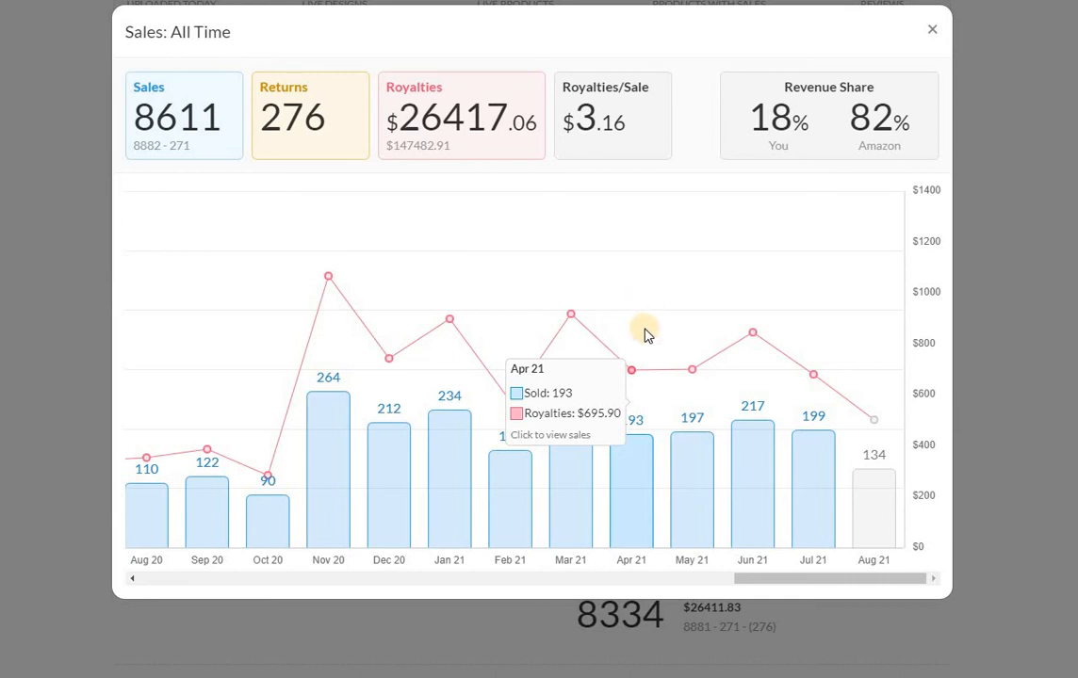
{"action": "mouse_move", "coordinate": [650, 499]}
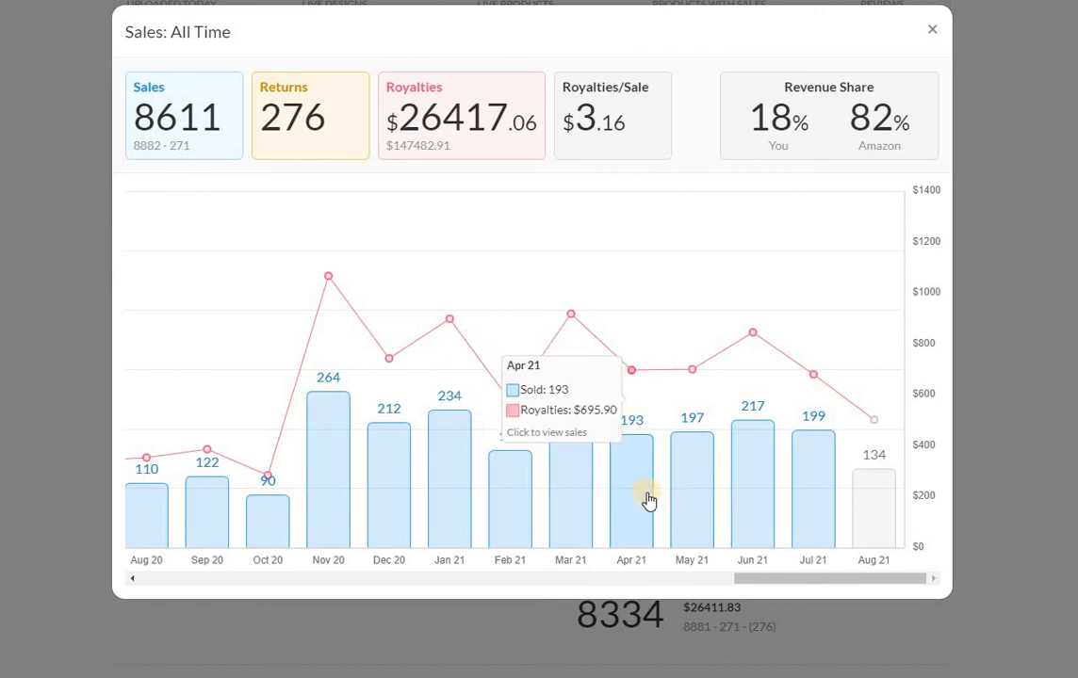
{"action": "mouse_move", "coordinate": [788, 493]}
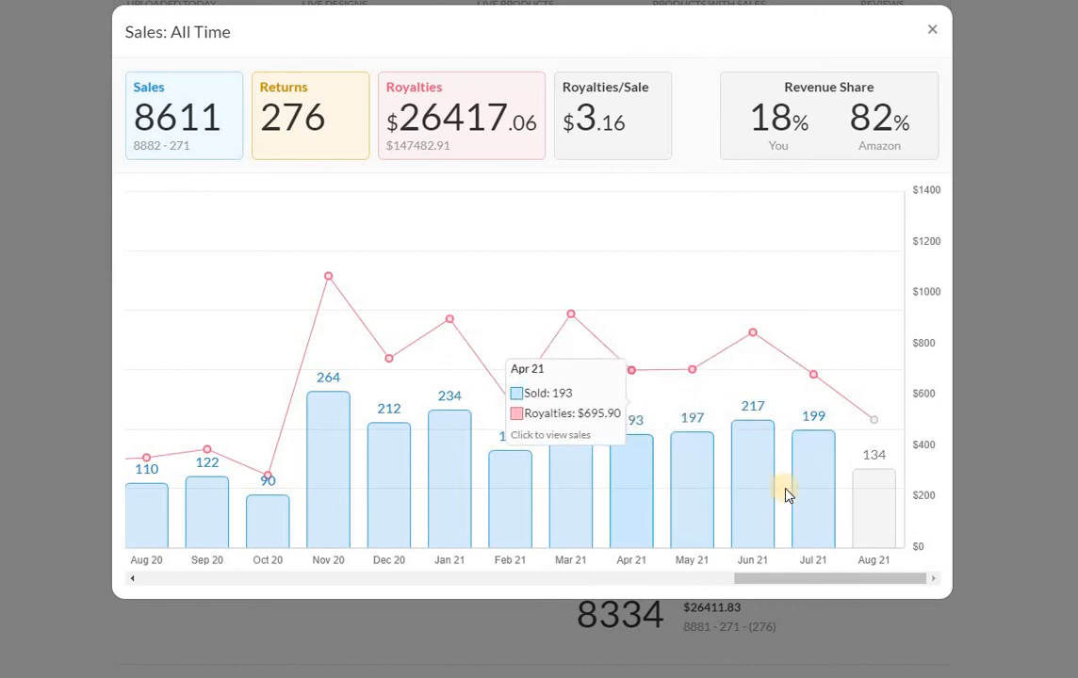
{"action": "mouse_move", "coordinate": [808, 468]}
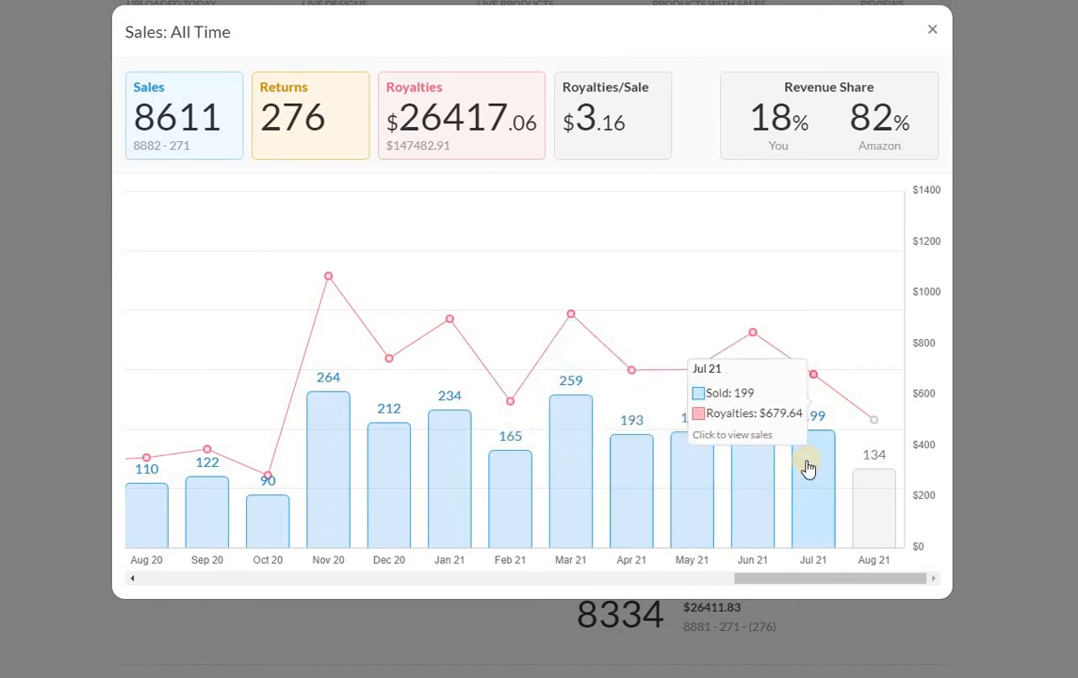
{"action": "mouse_move", "coordinate": [893, 508]}
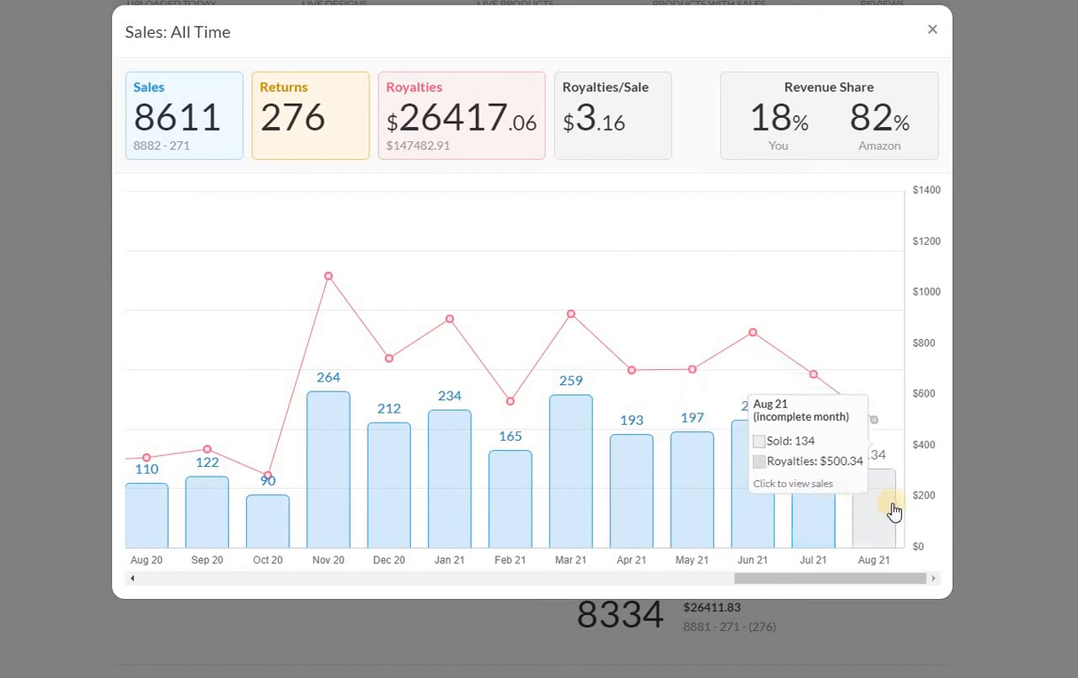
{"action": "mouse_move", "coordinate": [855, 505]}
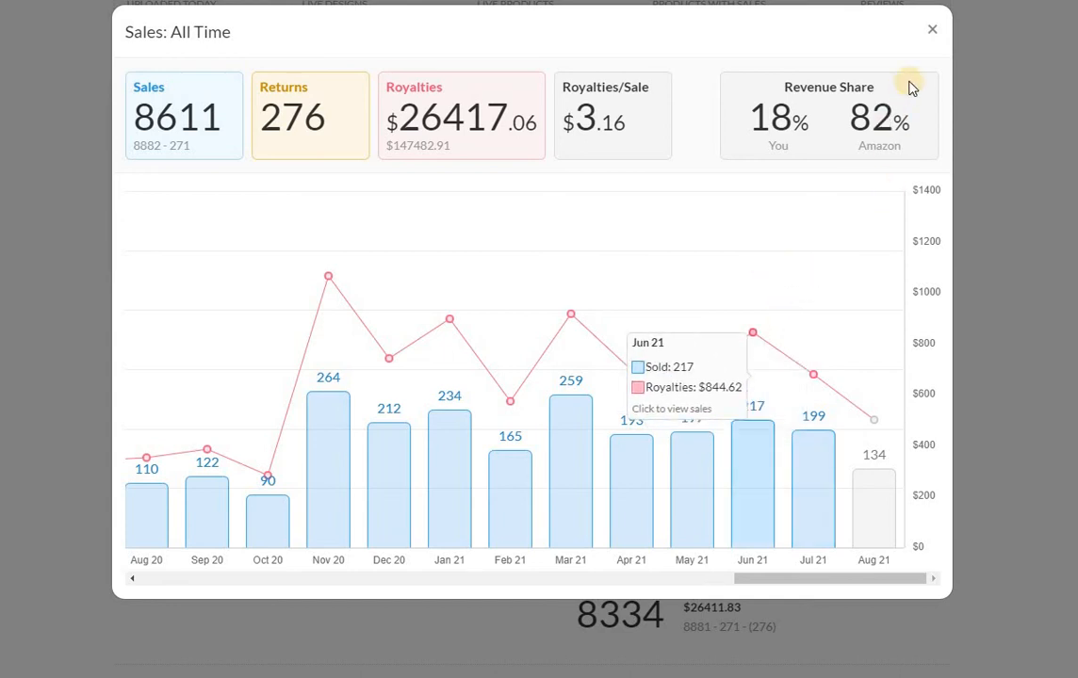
{"action": "left_click", "coordinate": [931, 31]}
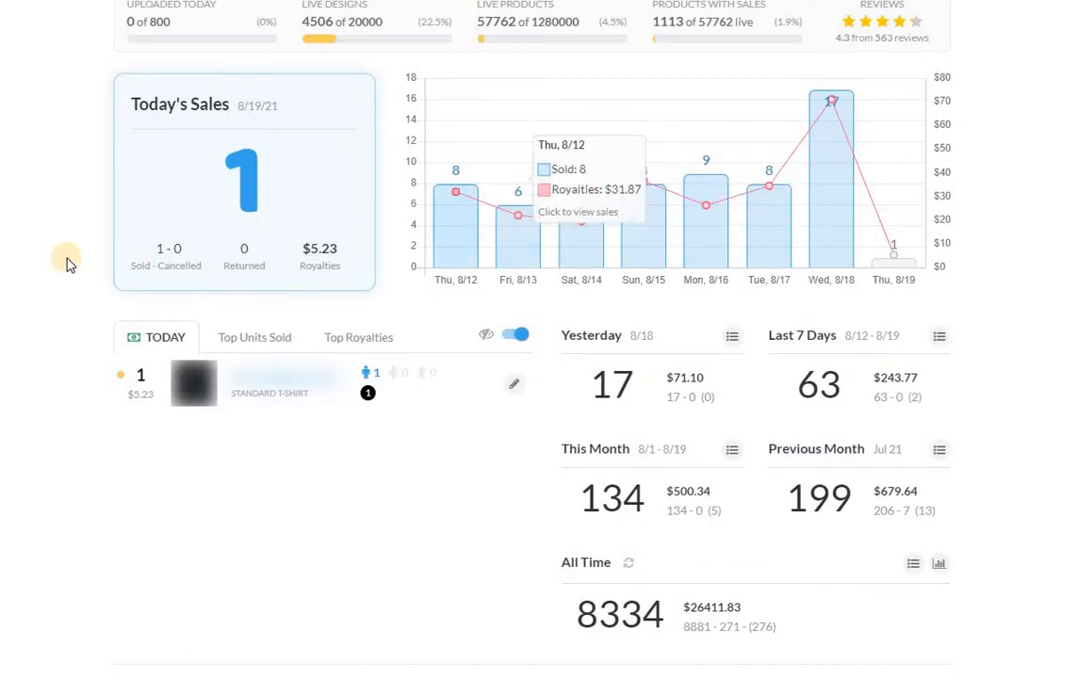
{"action": "scroll", "scroll_direction": "up", "scroll_amount": 3}
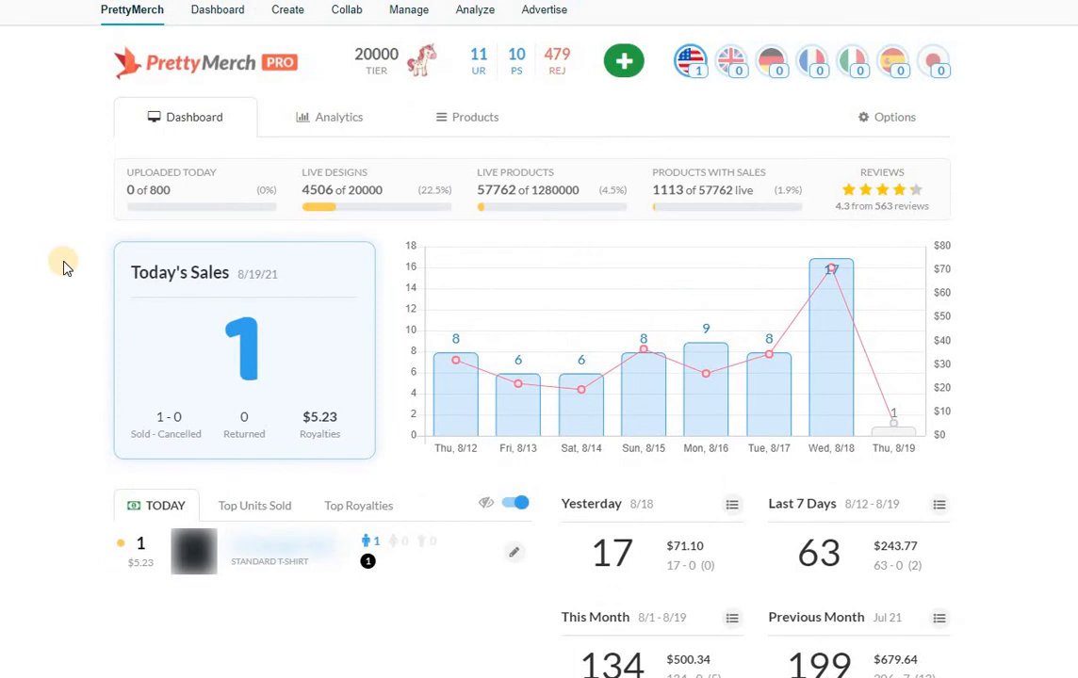
{"action": "mouse_move", "coordinate": [64, 263]}
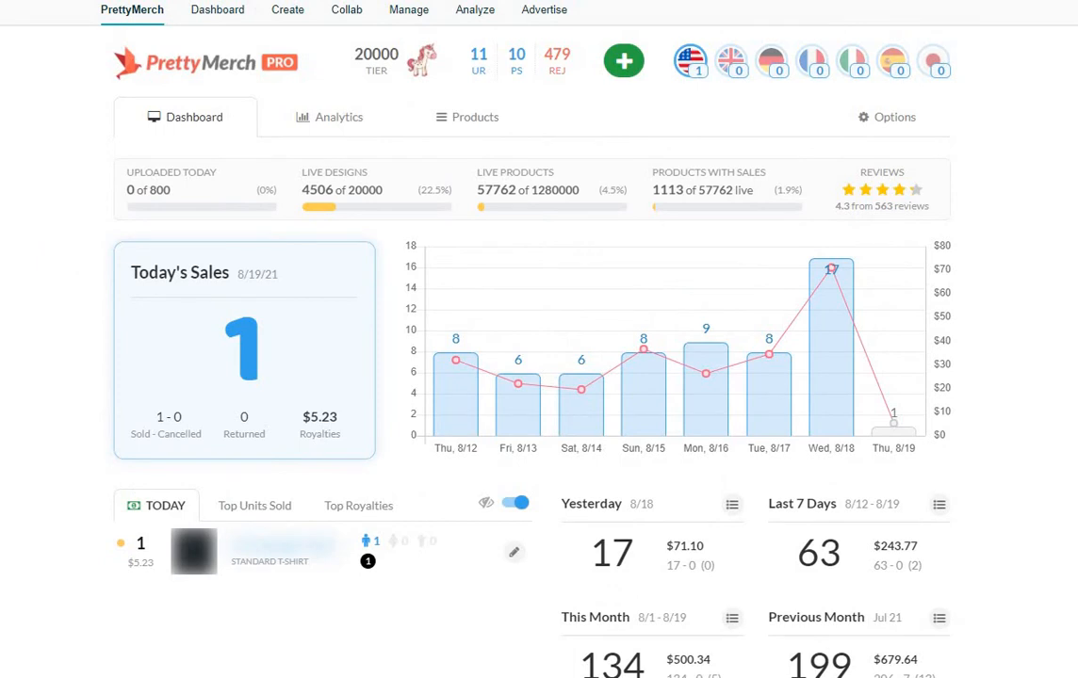
{"action": "mouse_move", "coordinate": [55, 162]}
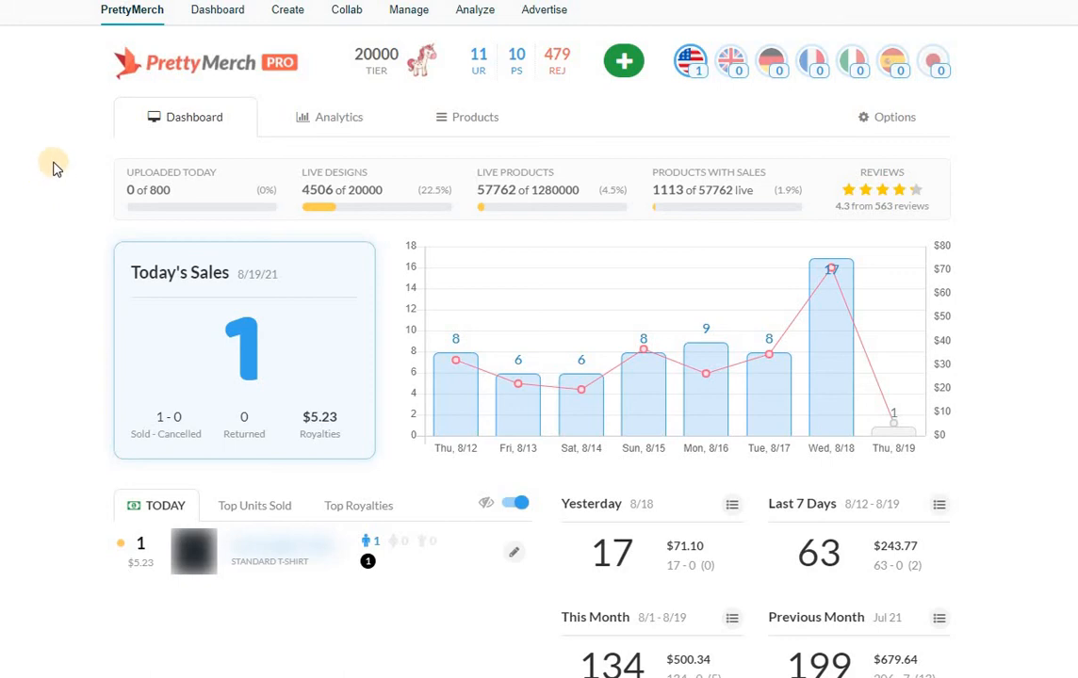
{"action": "mouse_move", "coordinate": [83, 187]}
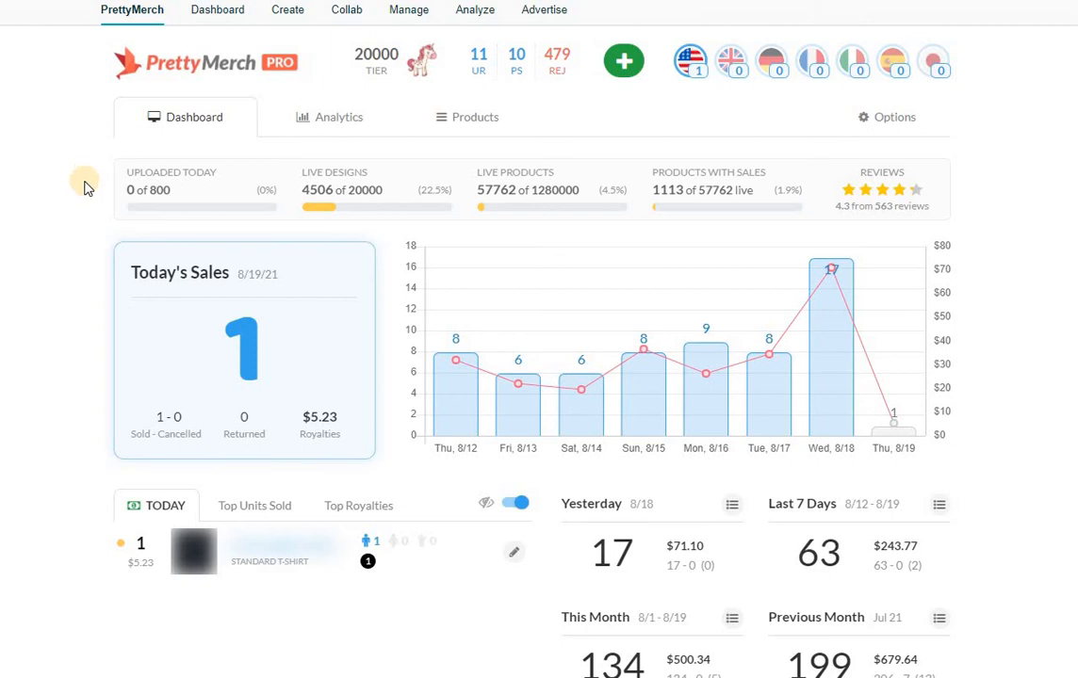
{"action": "mouse_move", "coordinate": [49, 209]}
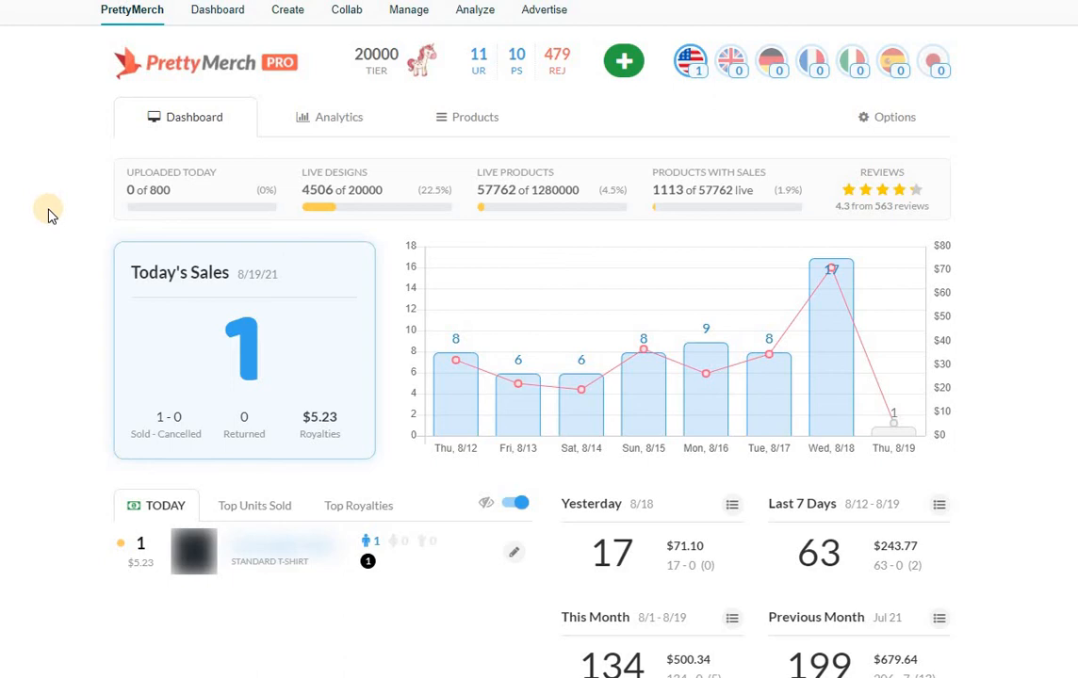
{"action": "mouse_move", "coordinate": [60, 179]}
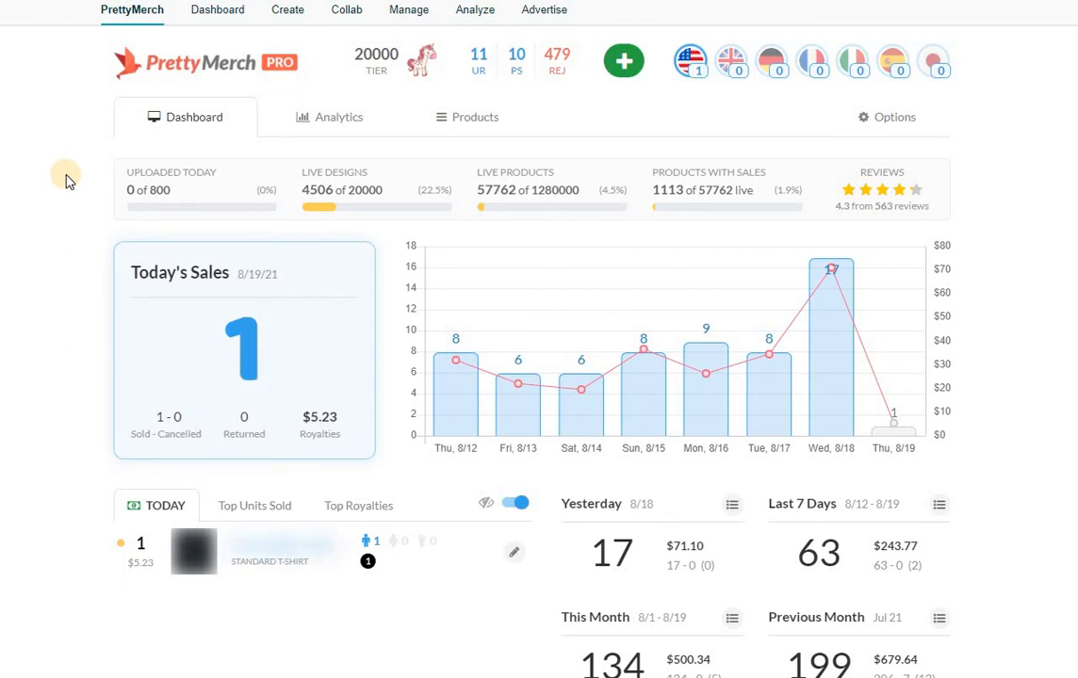
{"action": "mouse_move", "coordinate": [55, 152]}
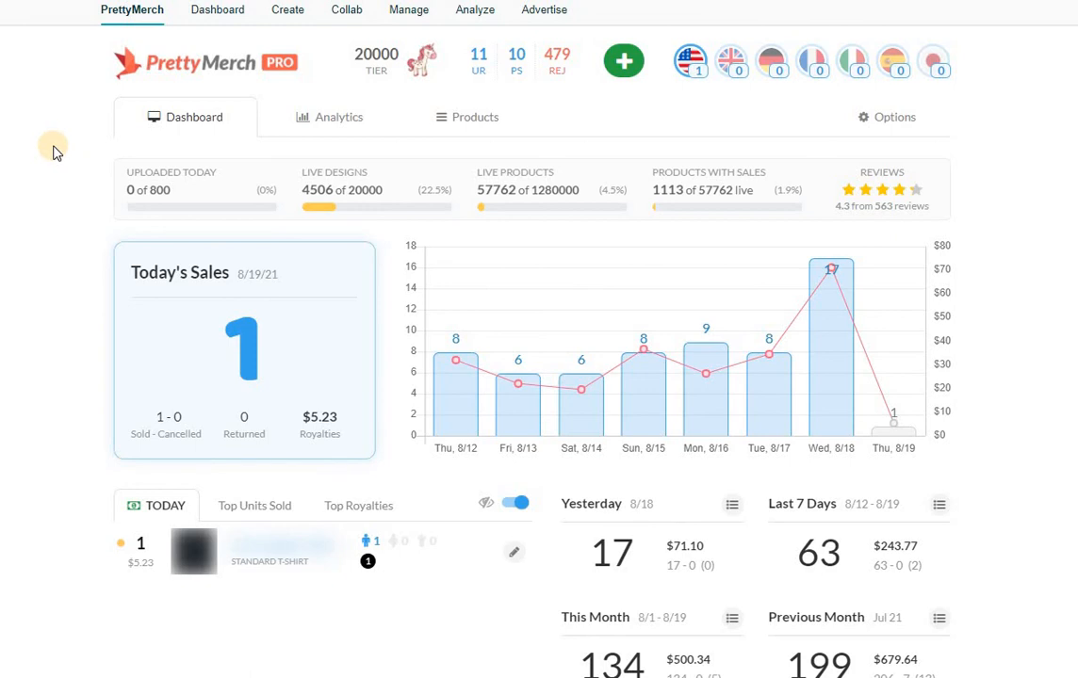
{"action": "mouse_move", "coordinate": [83, 143]}
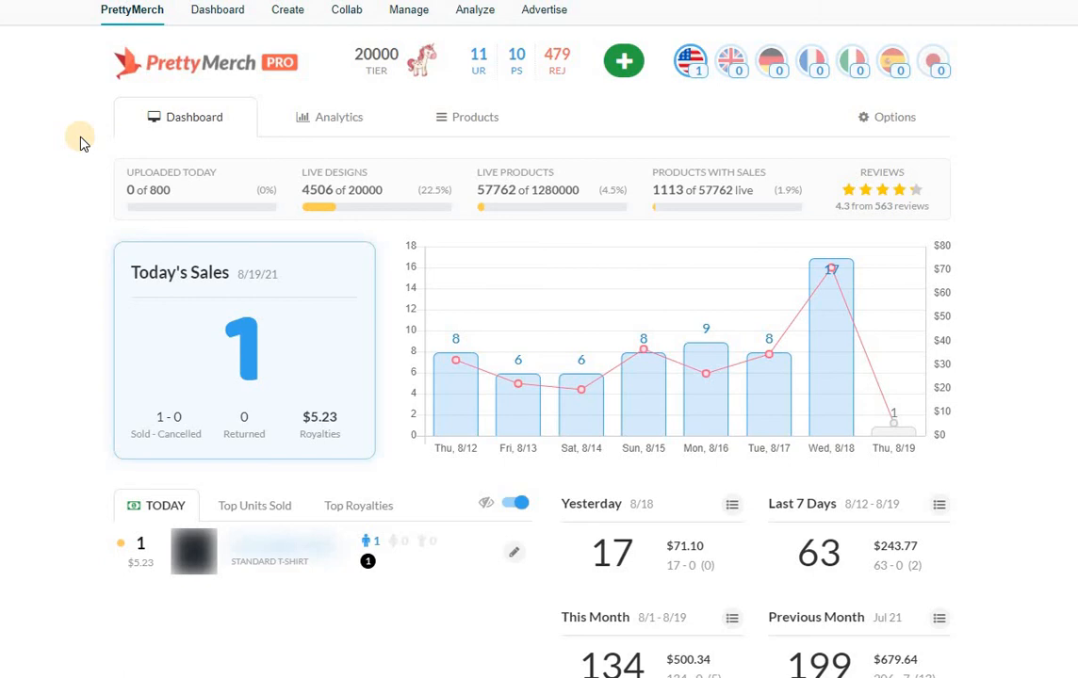
{"action": "mouse_move", "coordinate": [72, 517]}
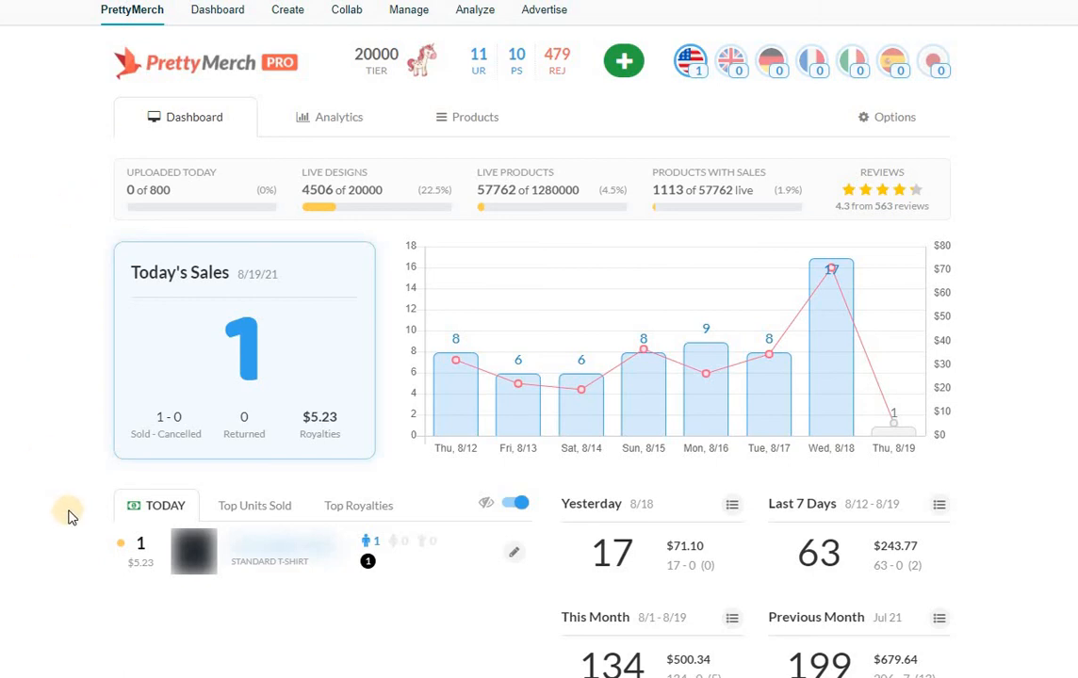
{"action": "mouse_move", "coordinate": [23, 663]}
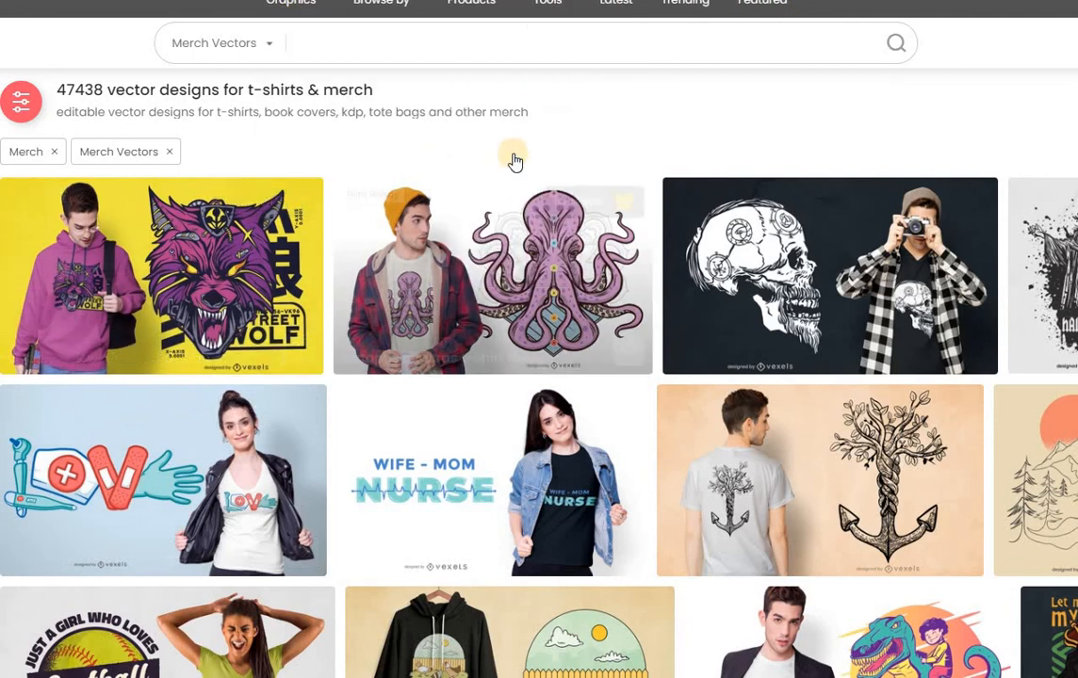
- Scroll down through the Vexels merch vector design thumbnails
{"action": "scroll", "scroll_direction": "down", "scroll_amount": 3}
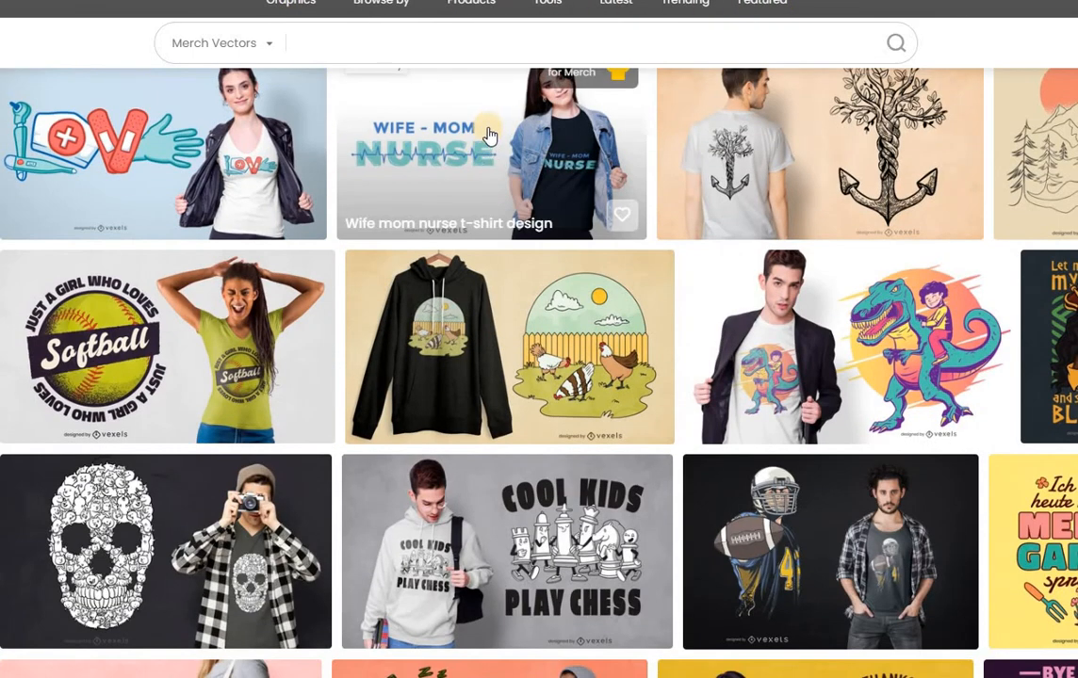
{"action": "scroll", "scroll_direction": "down", "scroll_amount": 3}
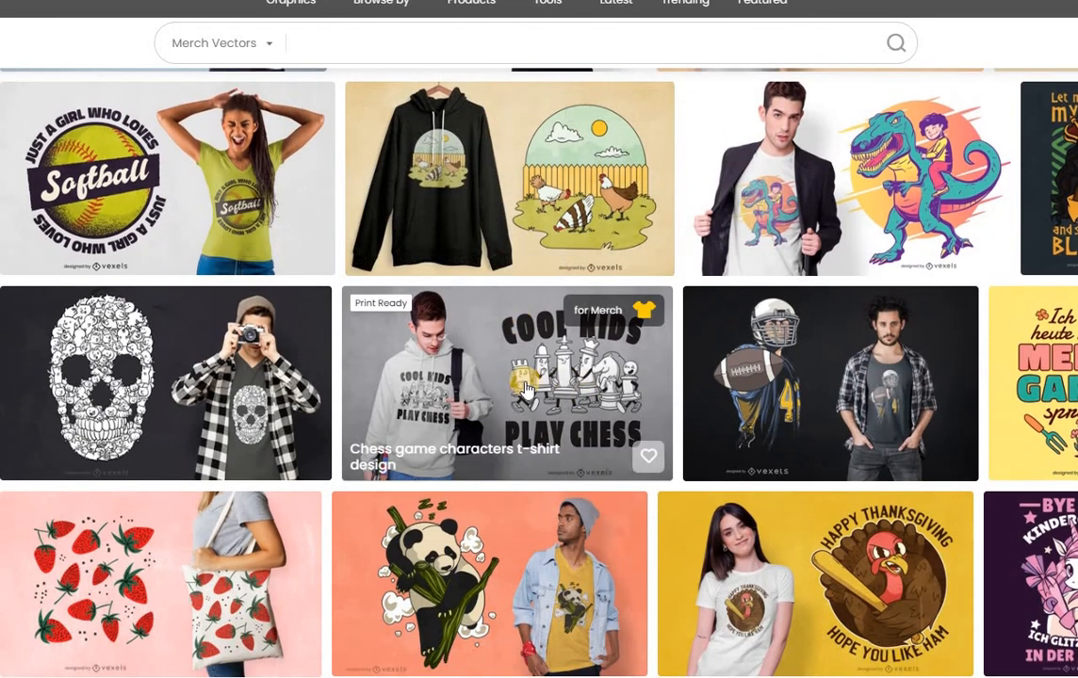
{"action": "mouse_move", "coordinate": [493, 369]}
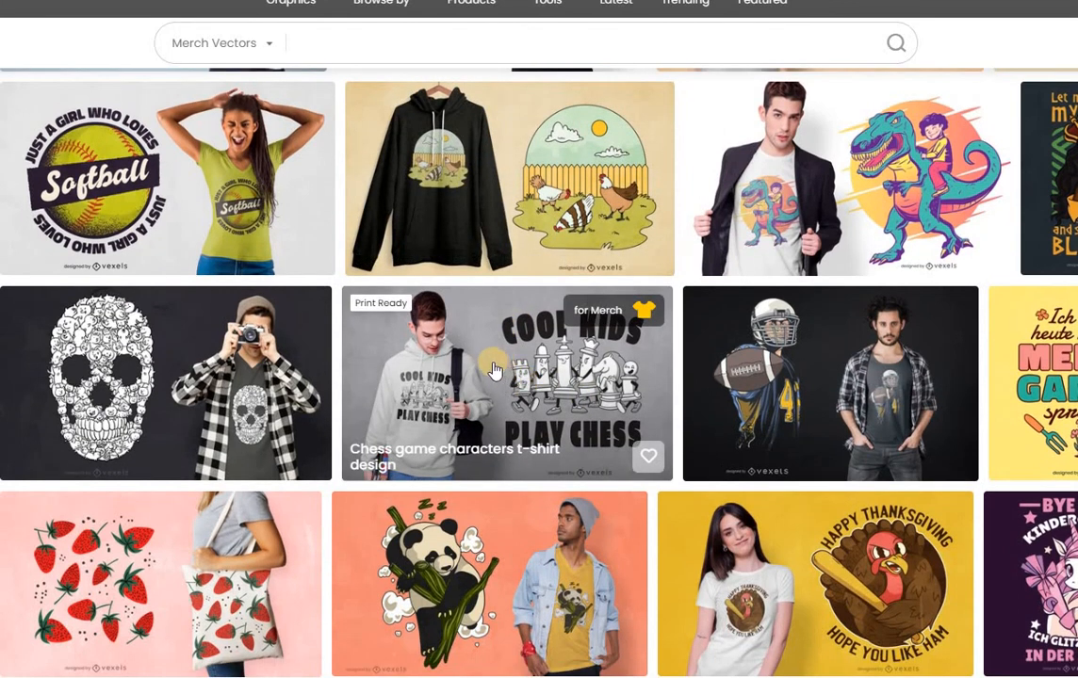
{"action": "scroll", "scroll_direction": "down", "scroll_amount": 3}
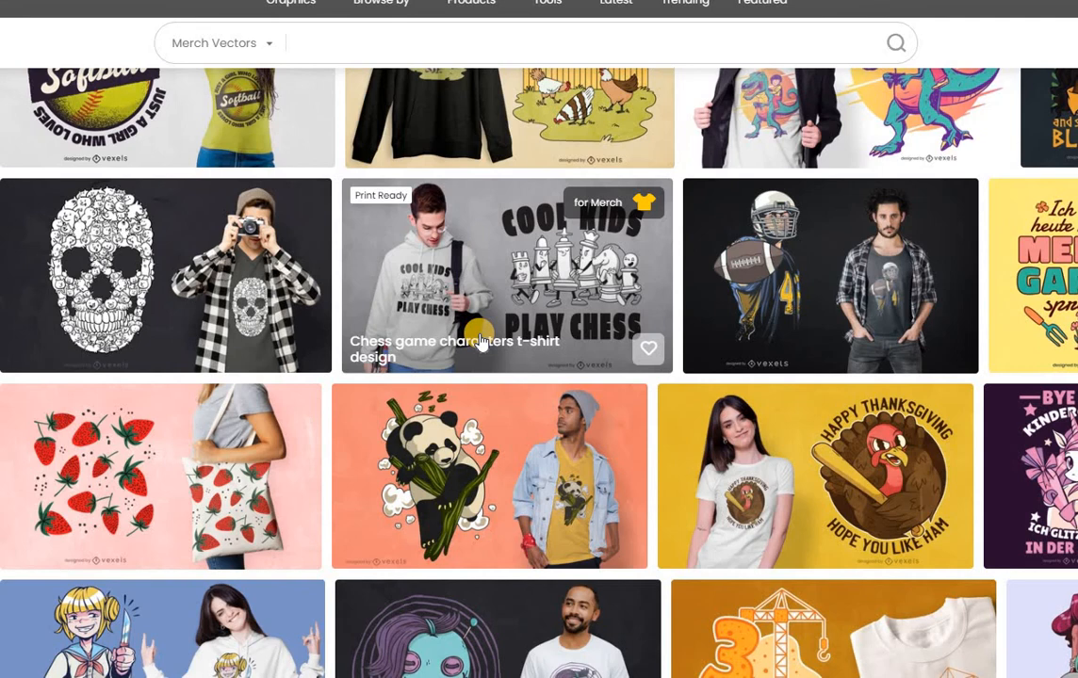
{"action": "scroll", "scroll_direction": "down", "scroll_amount": 3}
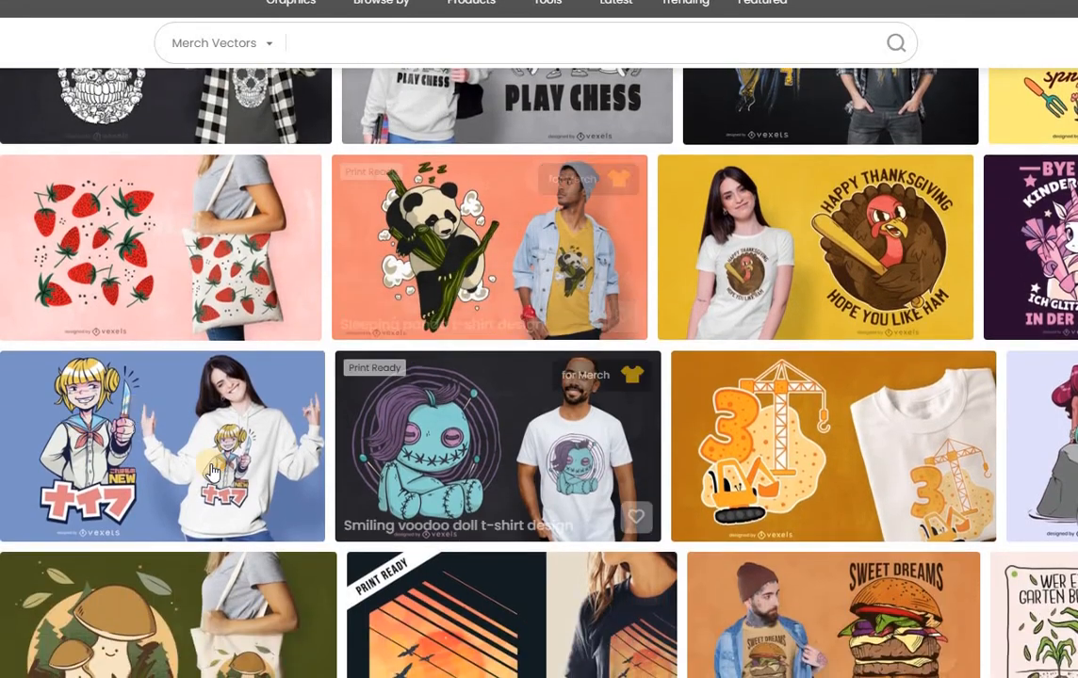
{"action": "scroll", "scroll_direction": "down", "scroll_amount": 3}
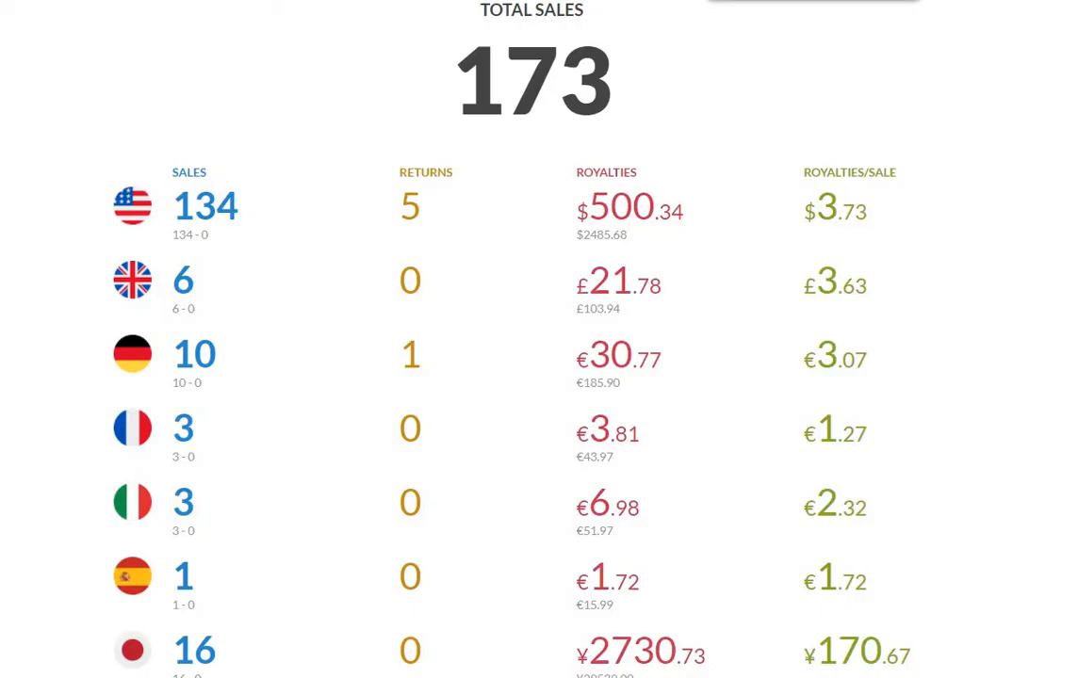
{"action": "mouse_move", "coordinate": [649, 153]}
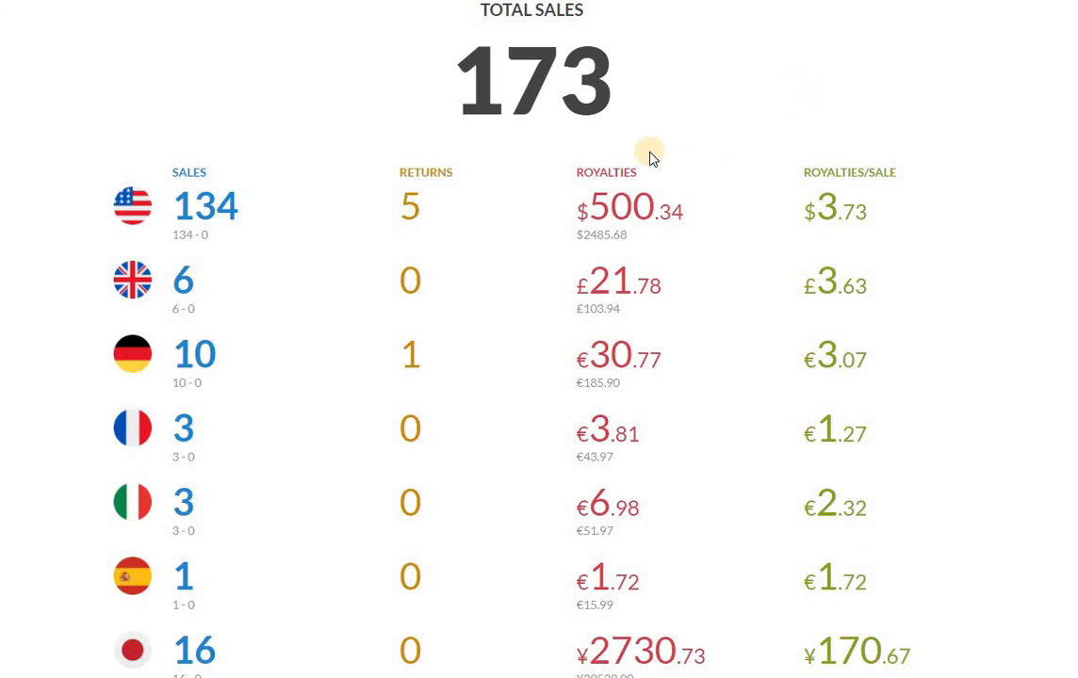
{"action": "mouse_move", "coordinate": [550, 179]}
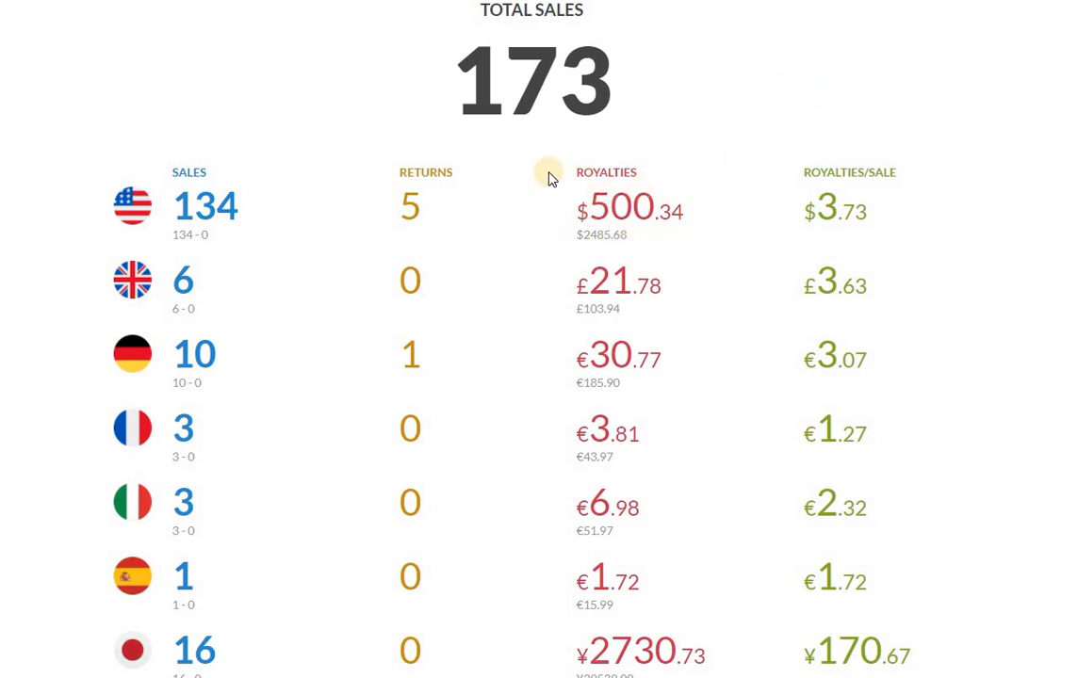
{"action": "mouse_move", "coordinate": [655, 158]}
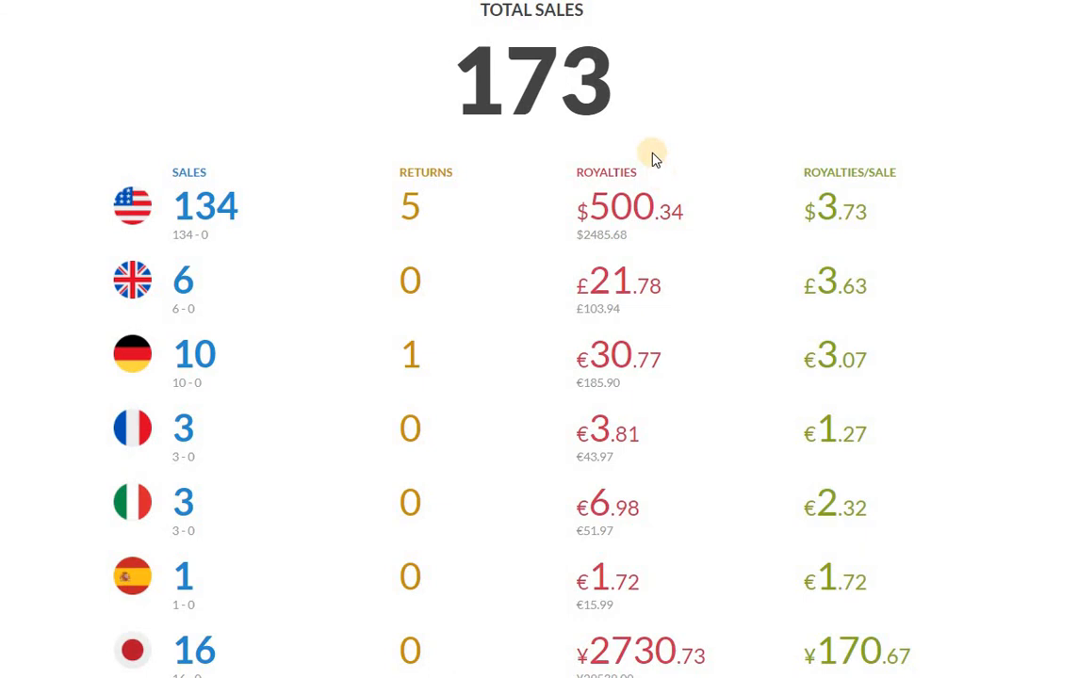
{"action": "mouse_move", "coordinate": [648, 311]}
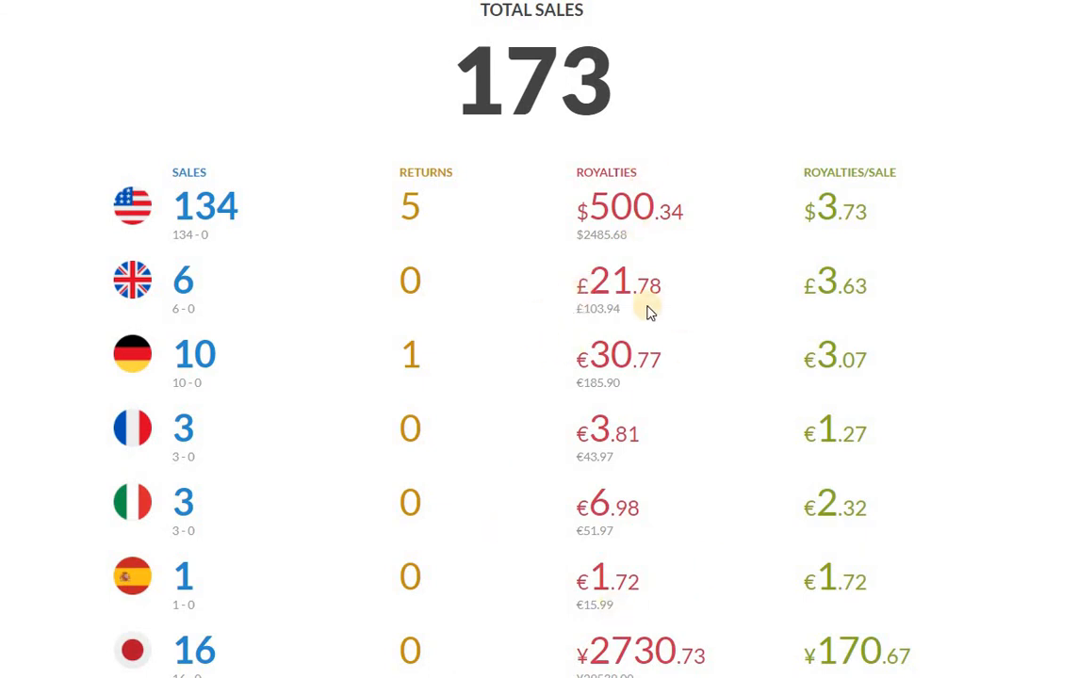
{"action": "mouse_move", "coordinate": [643, 309]}
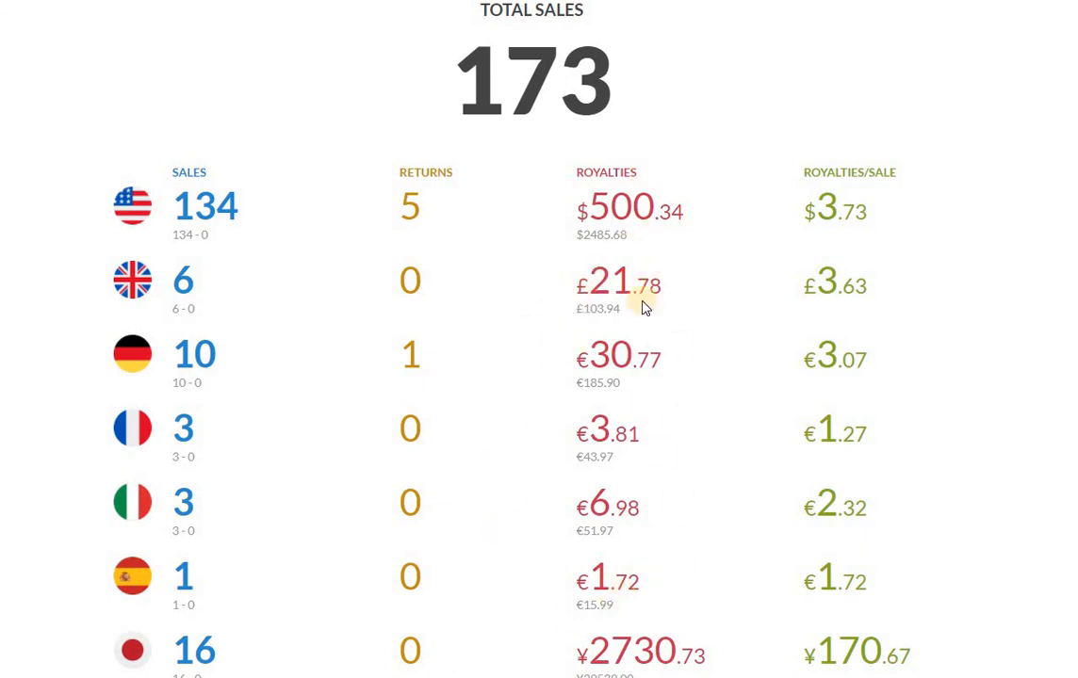
{"action": "mouse_move", "coordinate": [621, 286]}
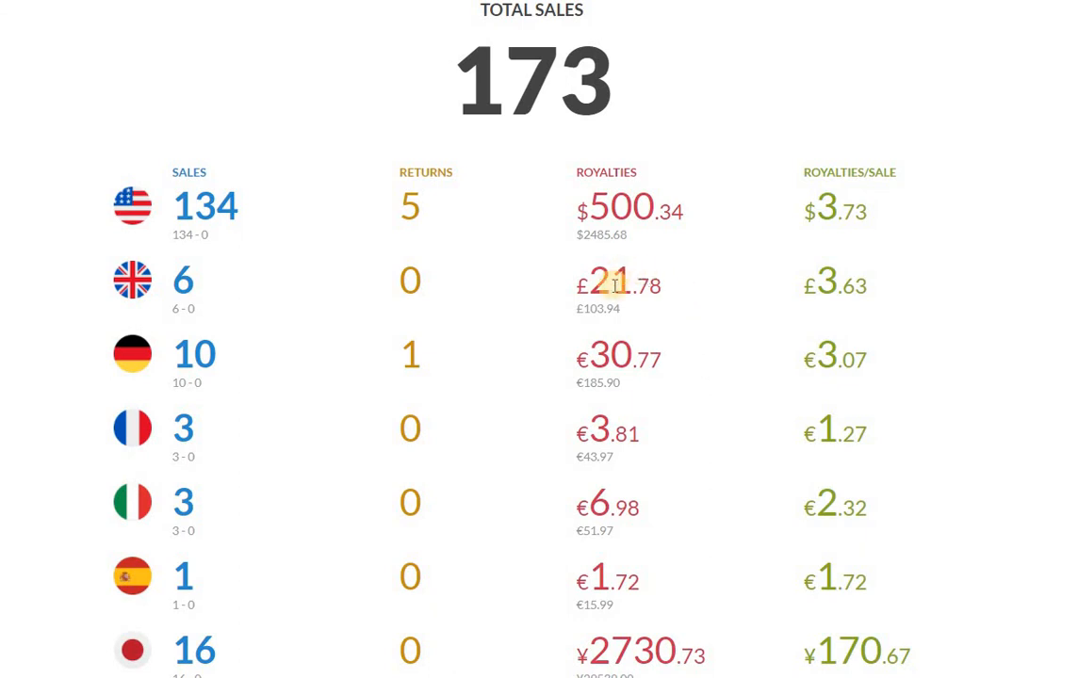
{"action": "mouse_move", "coordinate": [610, 317]}
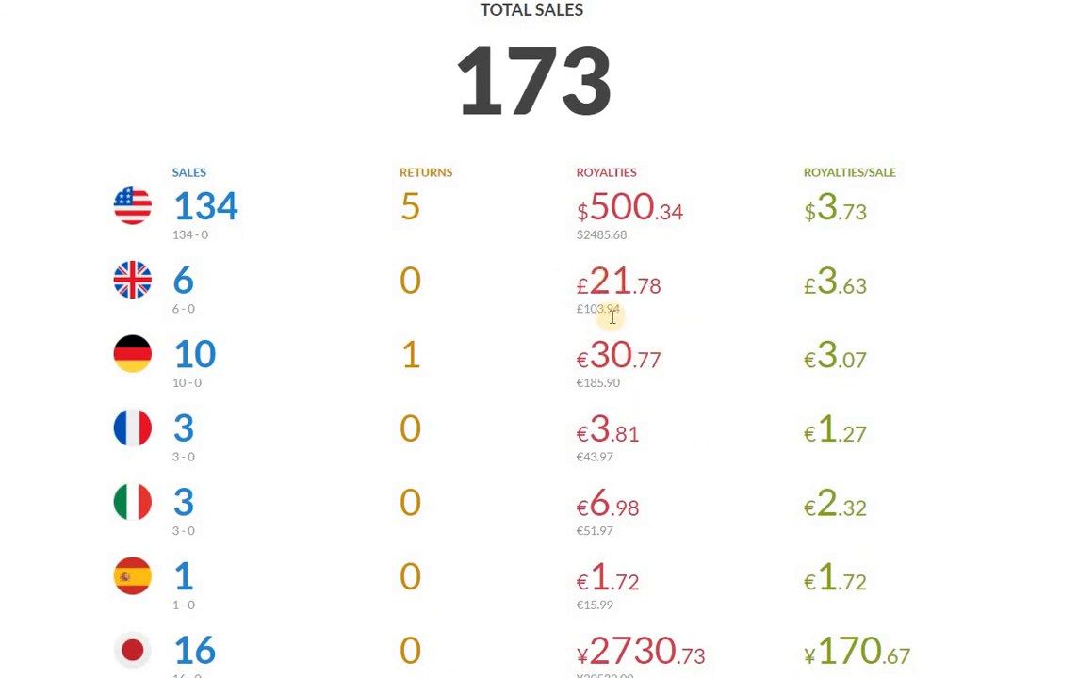
{"action": "mouse_move", "coordinate": [626, 393]}
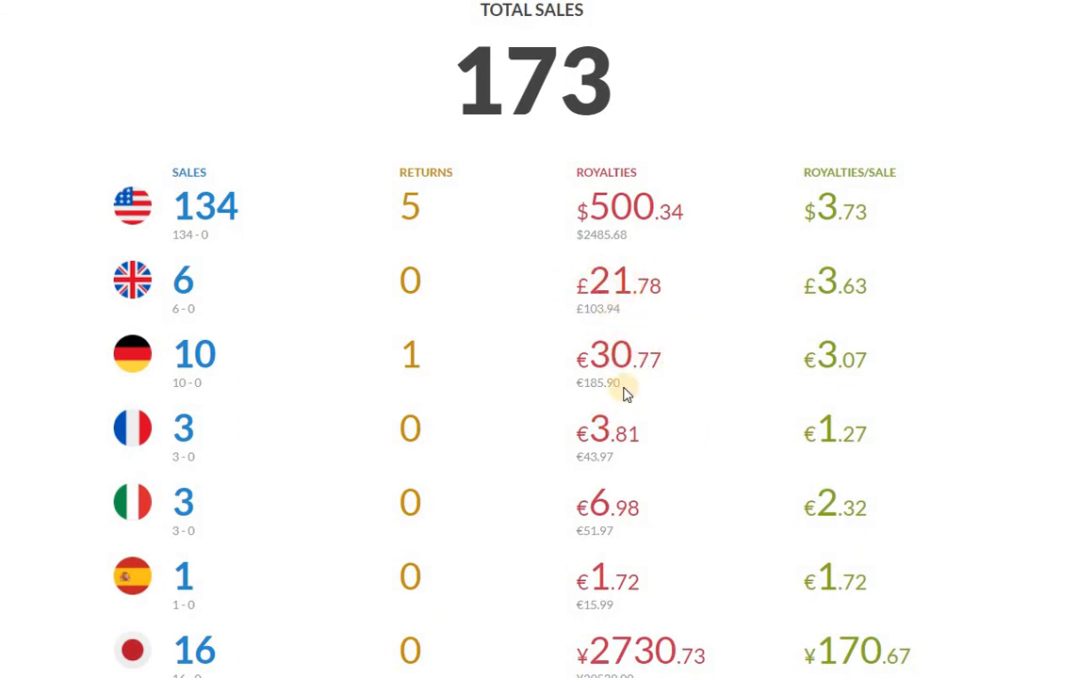
{"action": "mouse_move", "coordinate": [648, 339]}
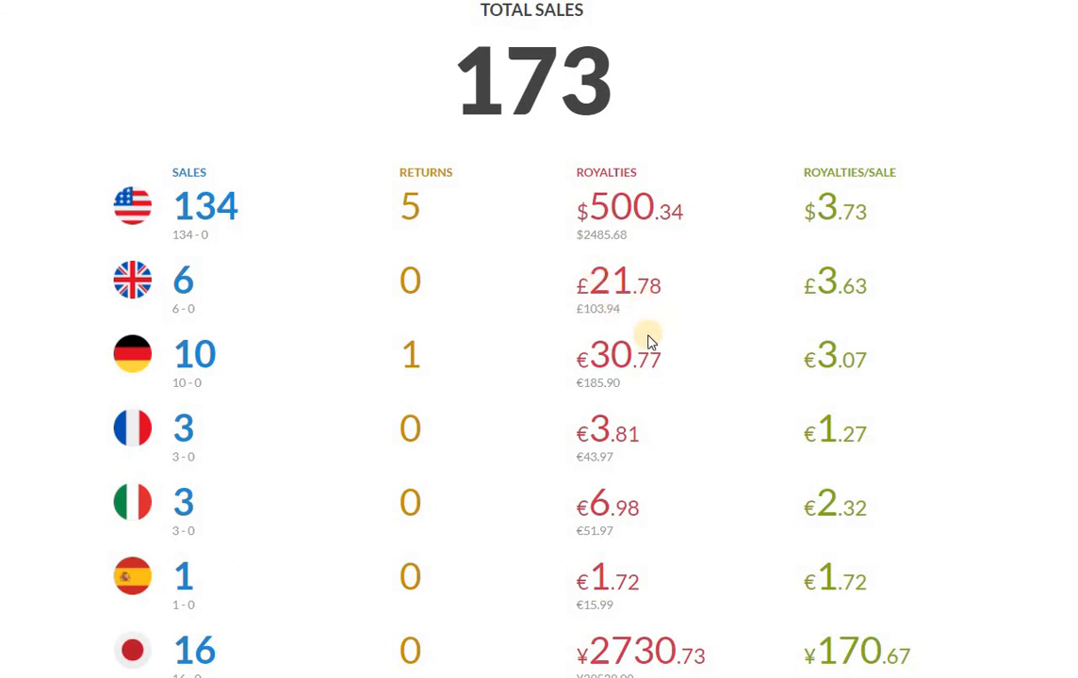
{"action": "mouse_move", "coordinate": [671, 373]}
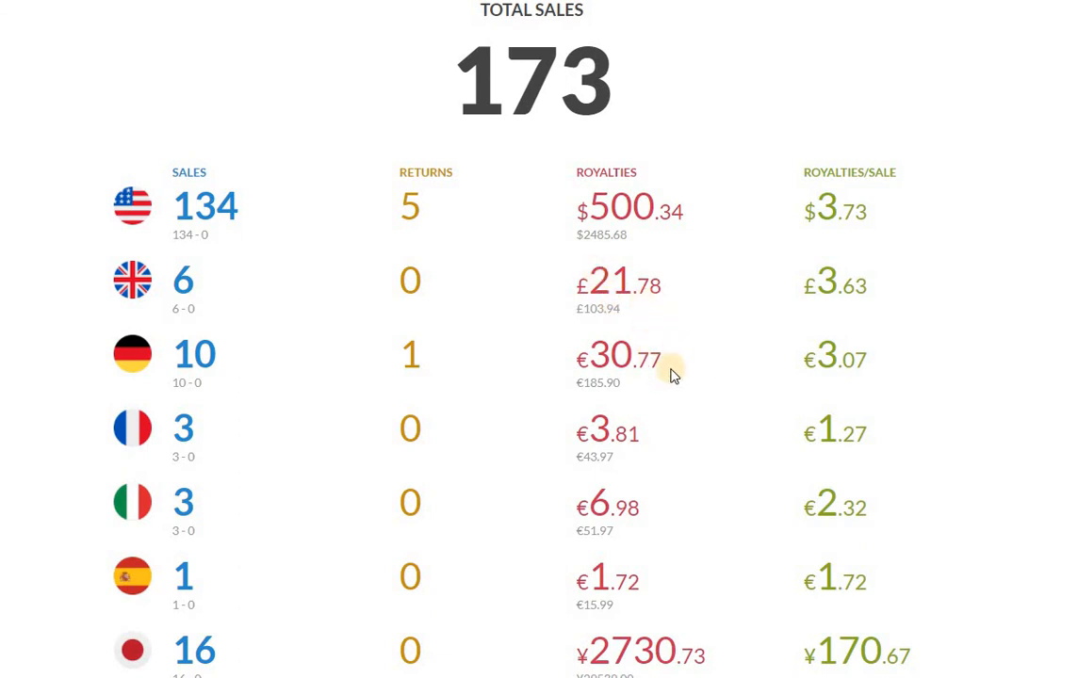
{"action": "mouse_move", "coordinate": [640, 475]}
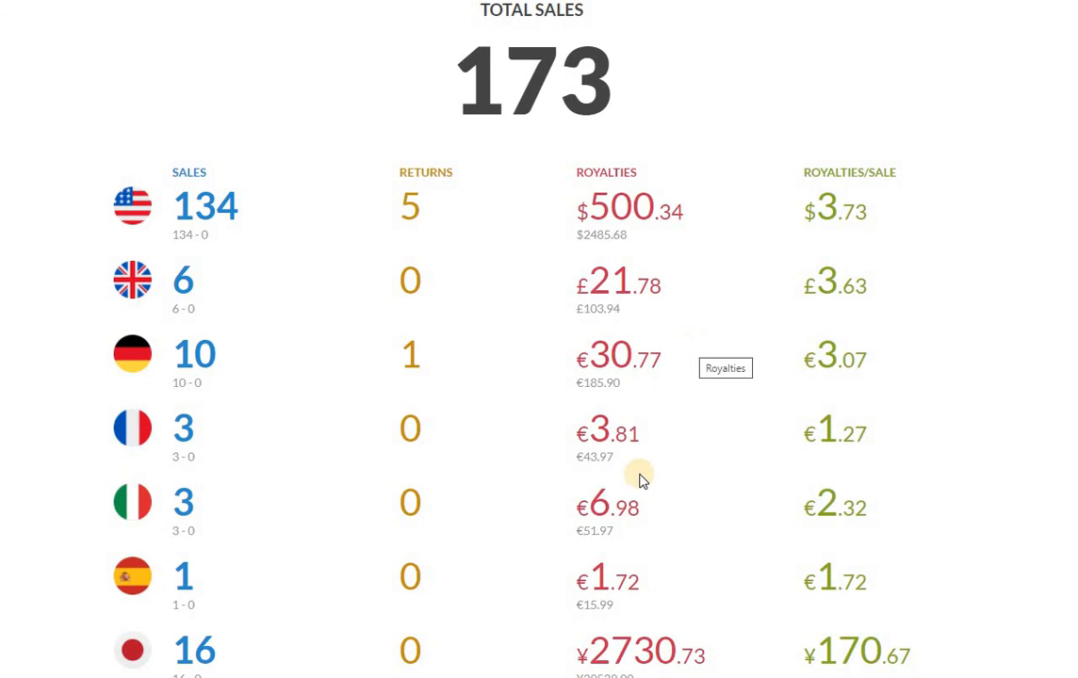
{"action": "mouse_move", "coordinate": [701, 384]}
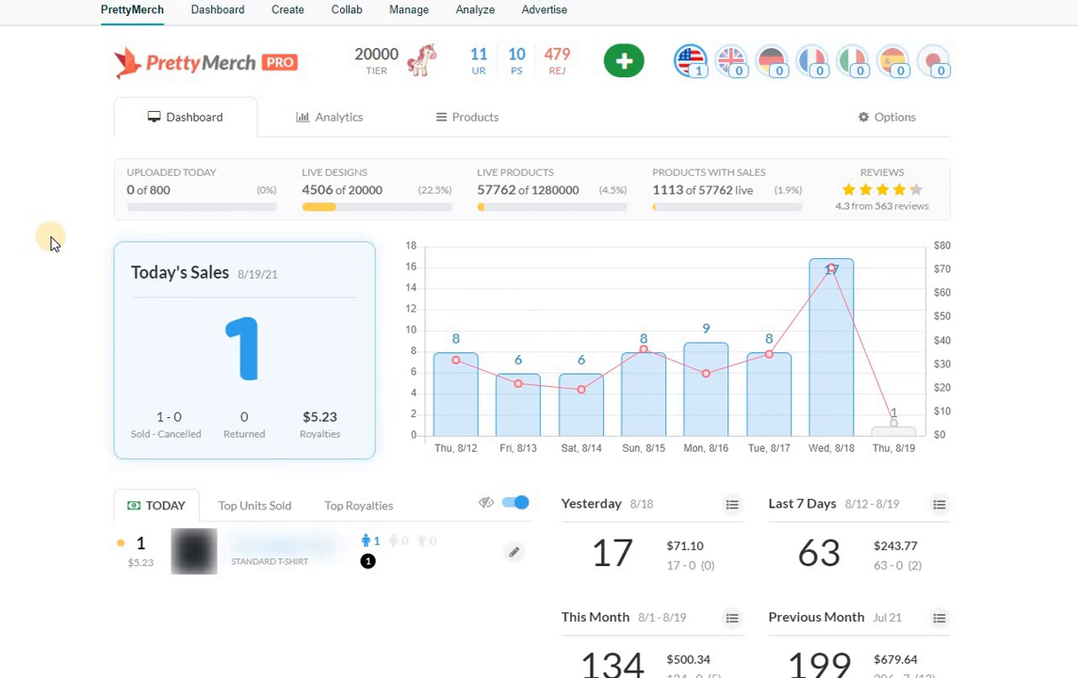
{"action": "mouse_move", "coordinate": [53, 254]}
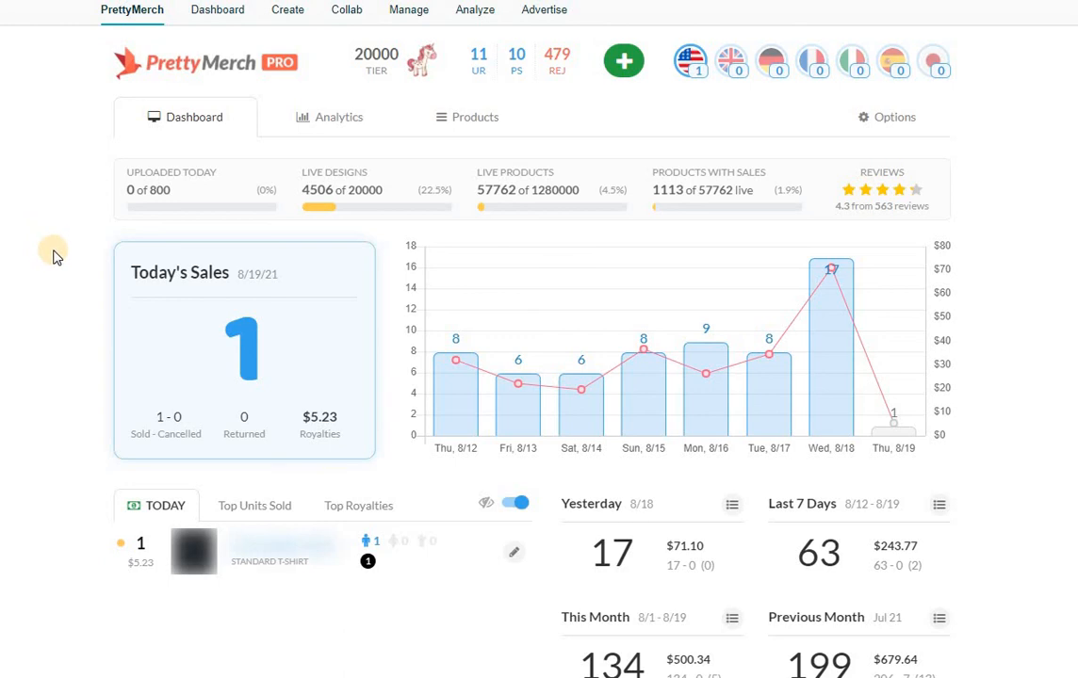
{"action": "mouse_move", "coordinate": [29, 339]}
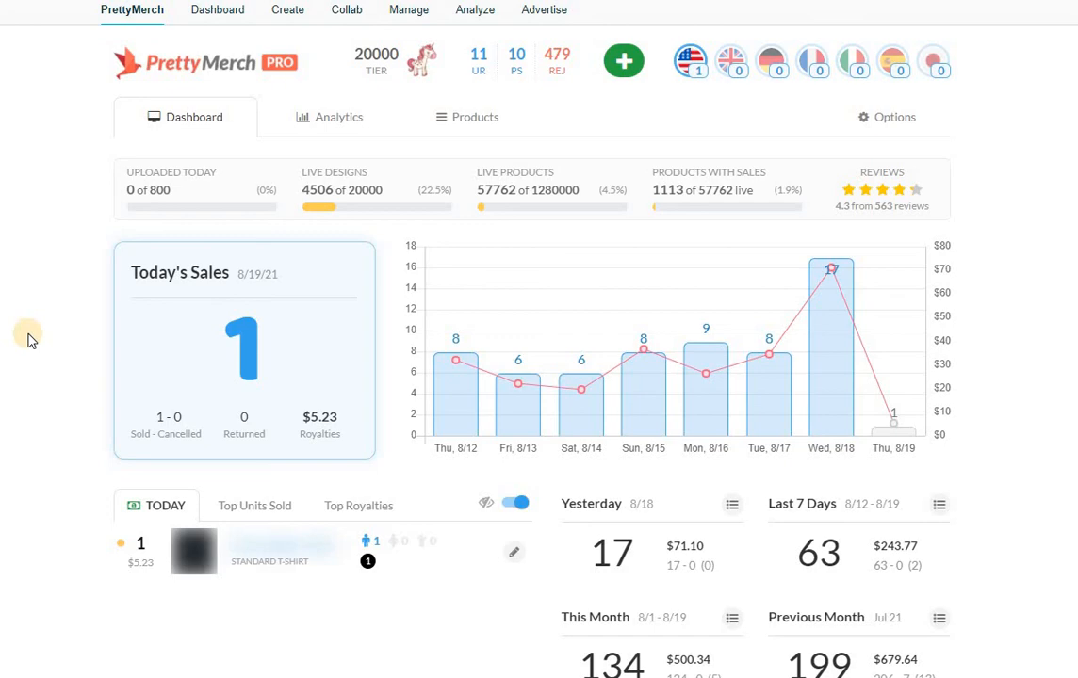